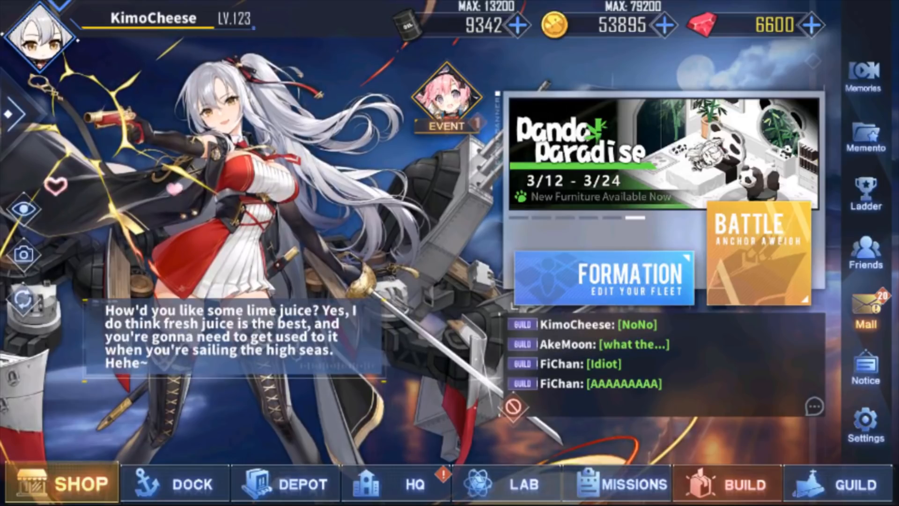
Open the Dock, scroll to Ark Royal and open her ship details.
click(175, 484)
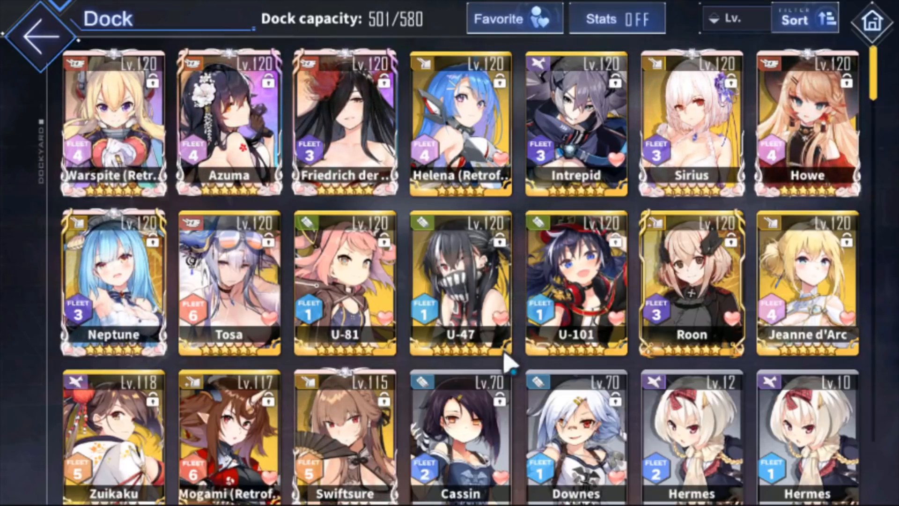
scroll(down, 3)
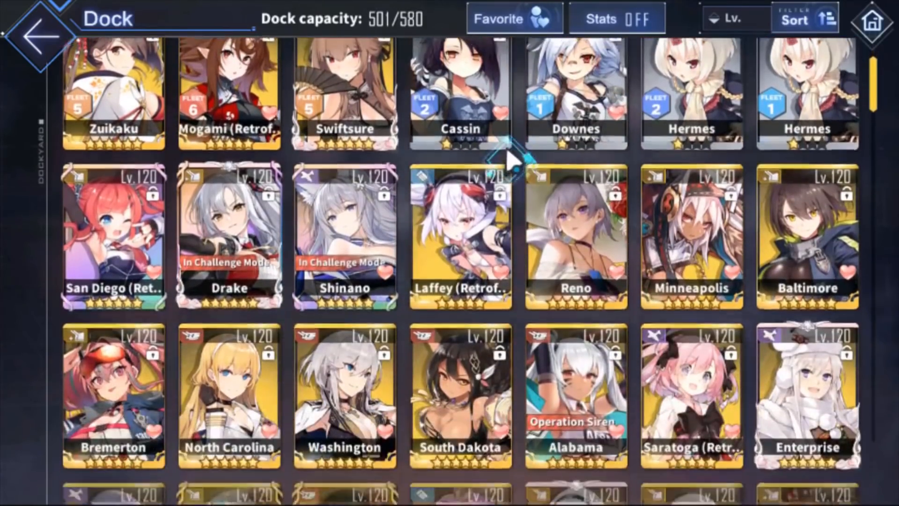
scroll(down, 3)
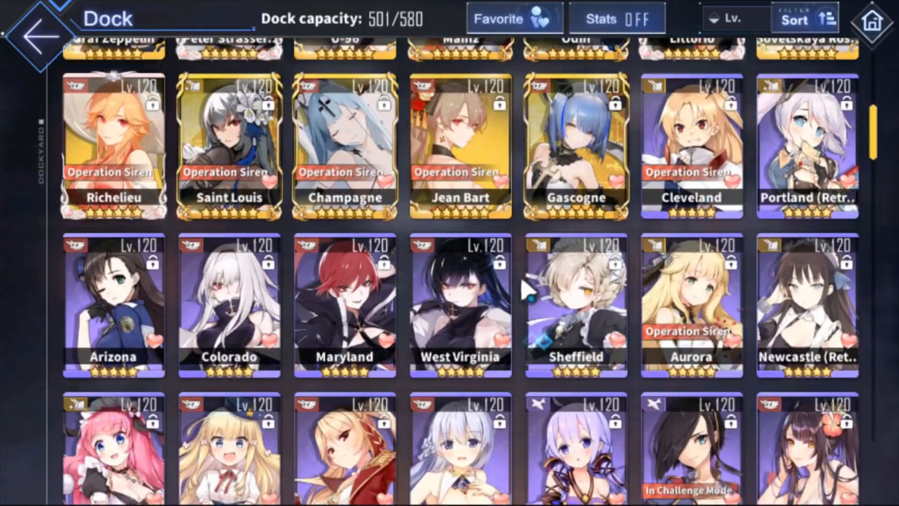
scroll(down, 3)
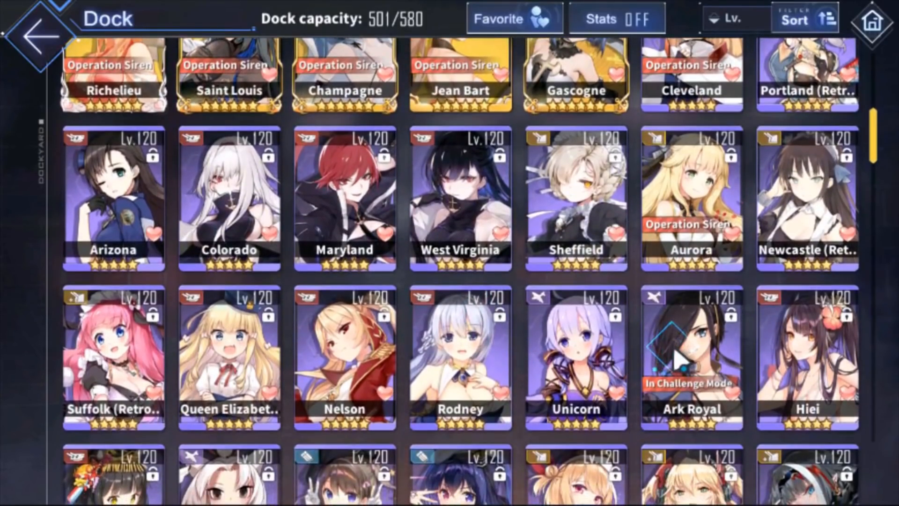
click(692, 359)
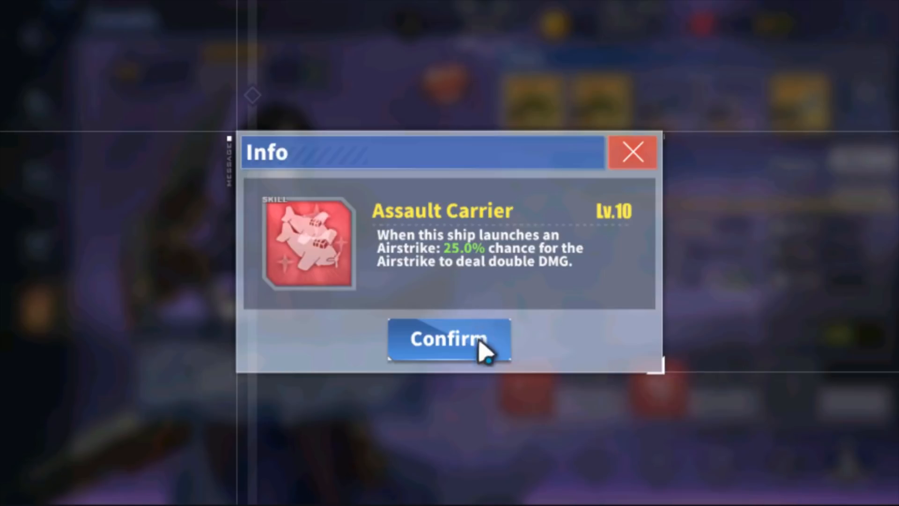
Close the Assault Carrier skill popup, leave Ark Royal's page and return from META Lab to Technology.
click(448, 338)
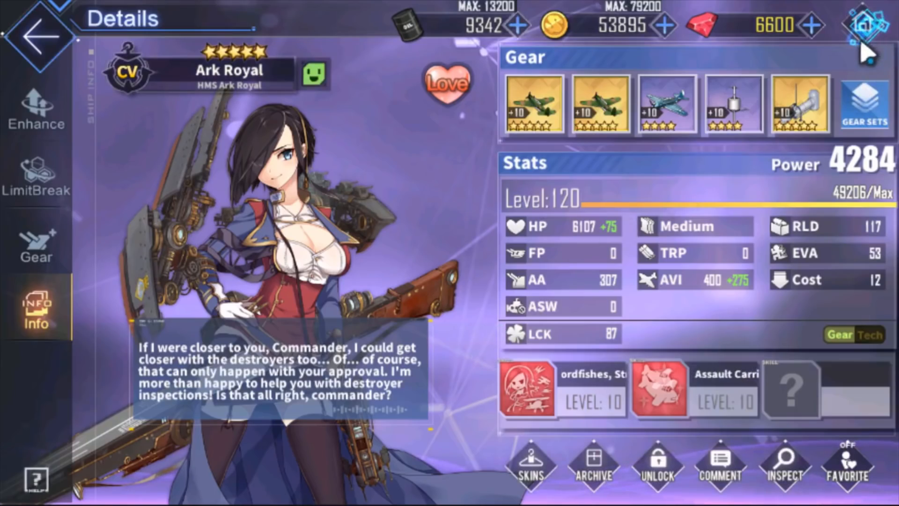
click(39, 36)
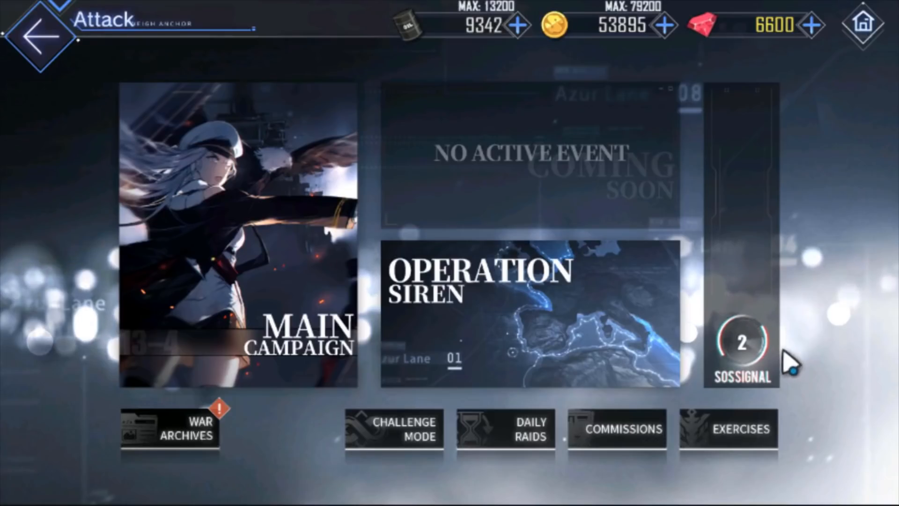
mouse_move(133, 62)
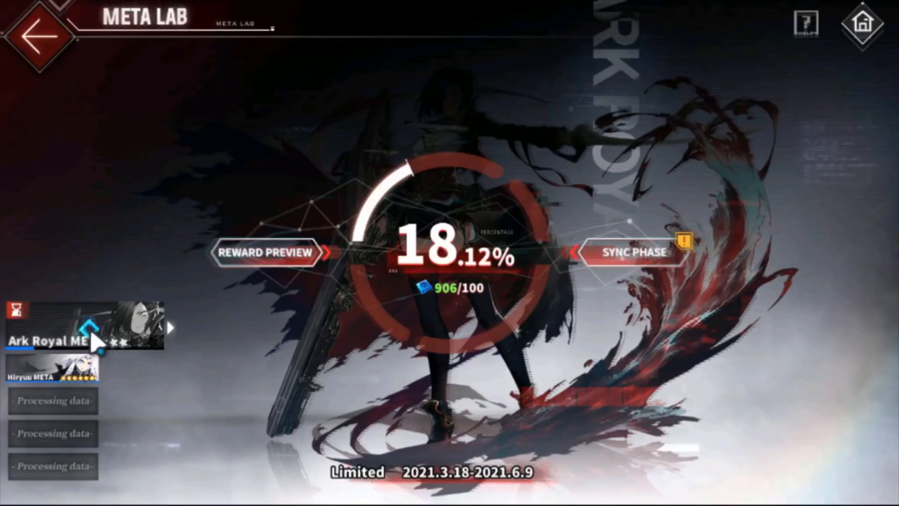
mouse_move(280, 286)
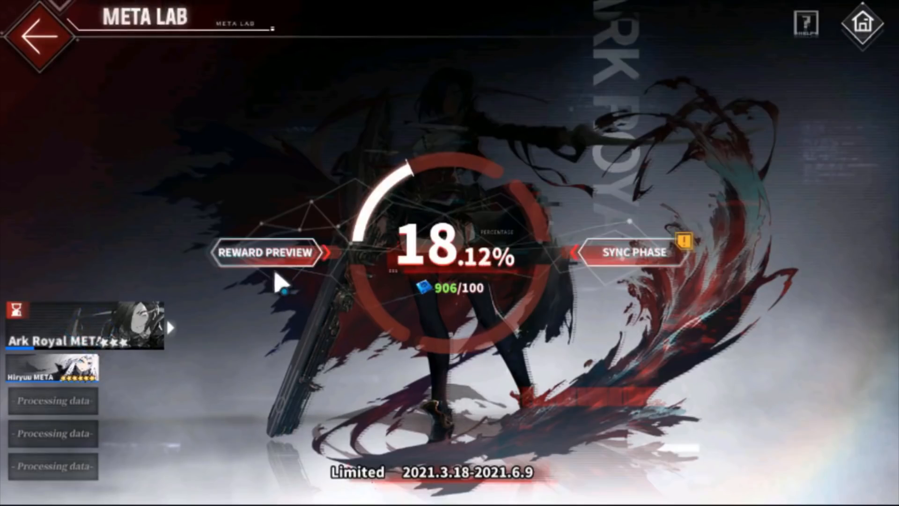
click(267, 252)
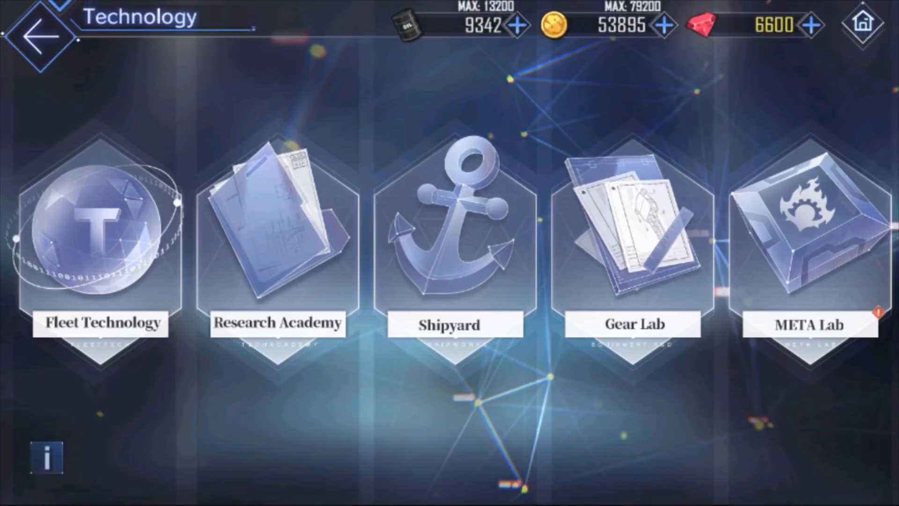
mouse_move(599, 103)
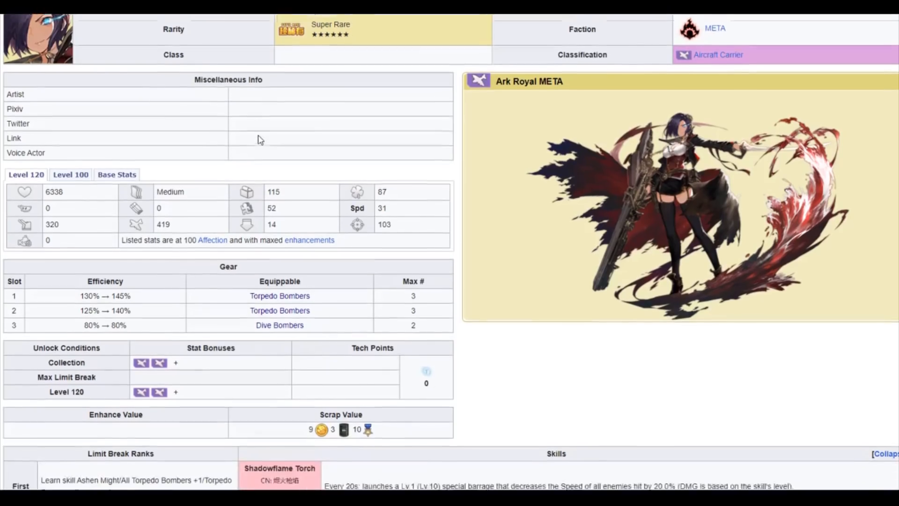
scroll(up, 3)
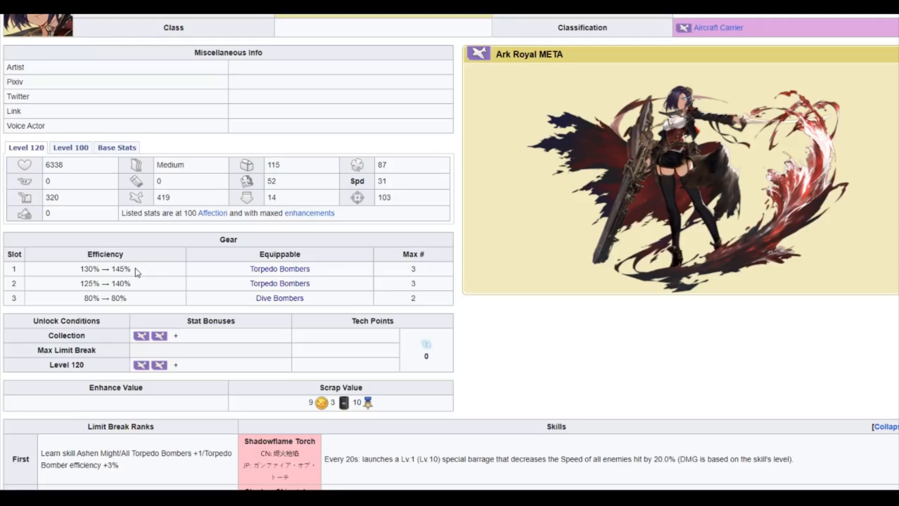
mouse_move(151, 304)
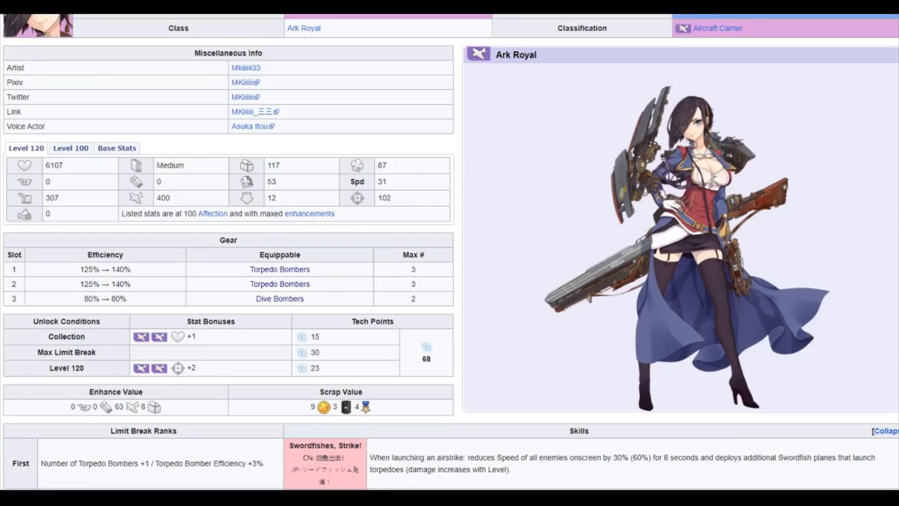
Scroll to Ark Royal's Skills and highlight Assault Carrier's 15.0% (25.0%) chance description.
scroll(down, 3)
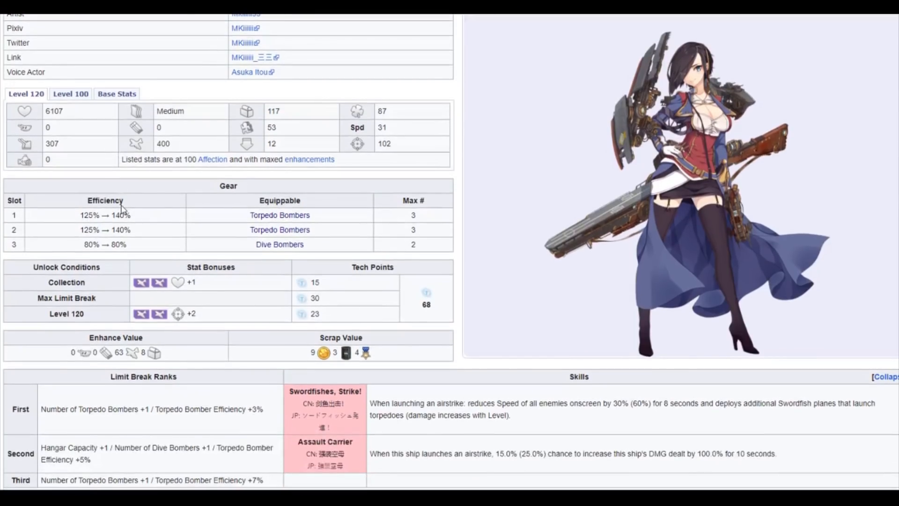
scroll(up, 3)
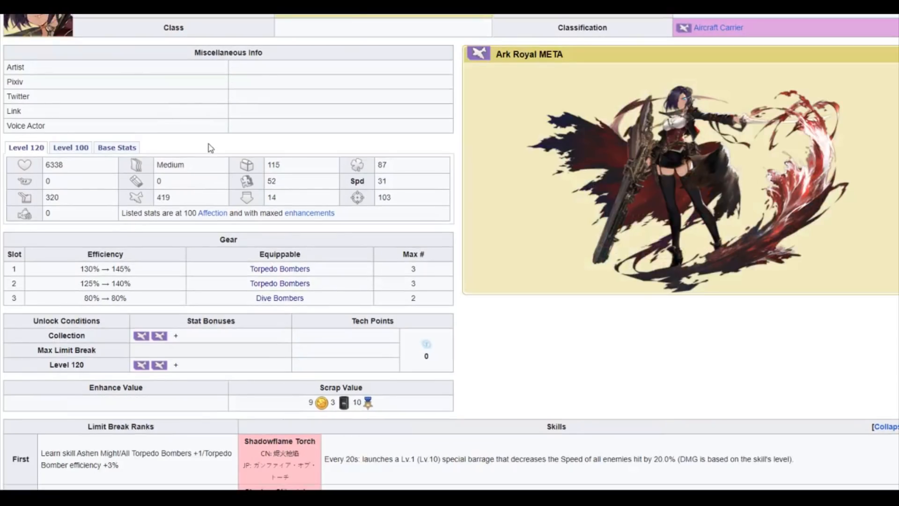
mouse_move(206, 97)
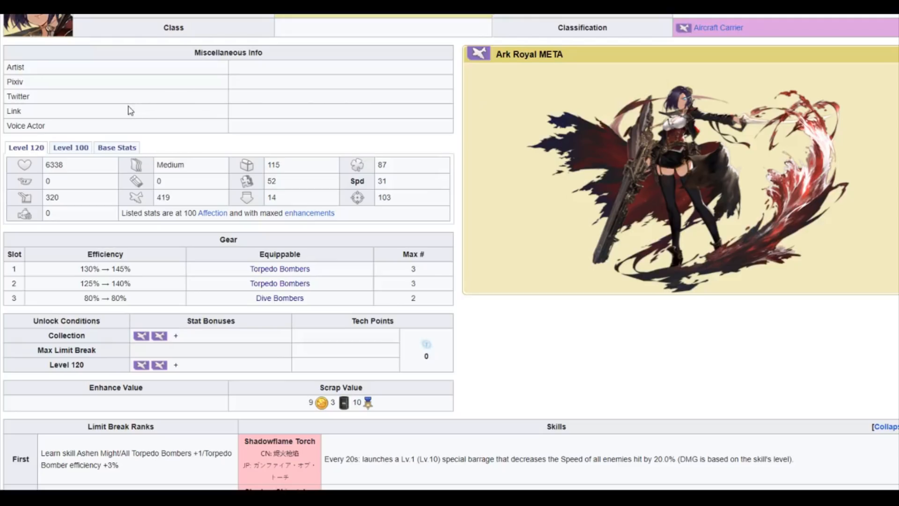
mouse_move(73, 188)
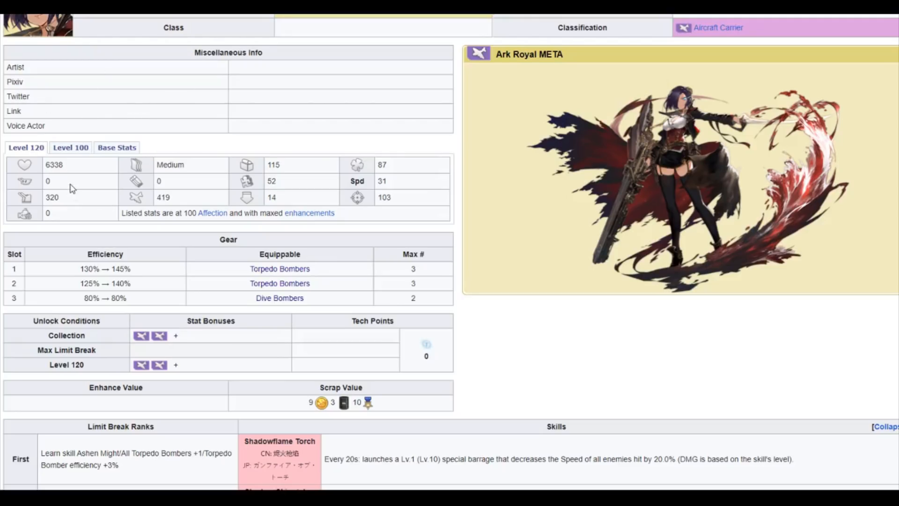
scroll(down, 3)
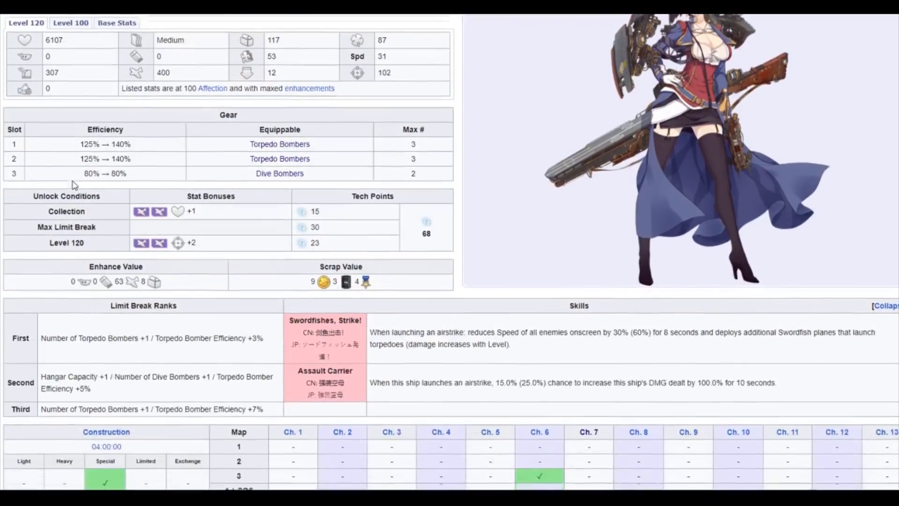
scroll(down, 3)
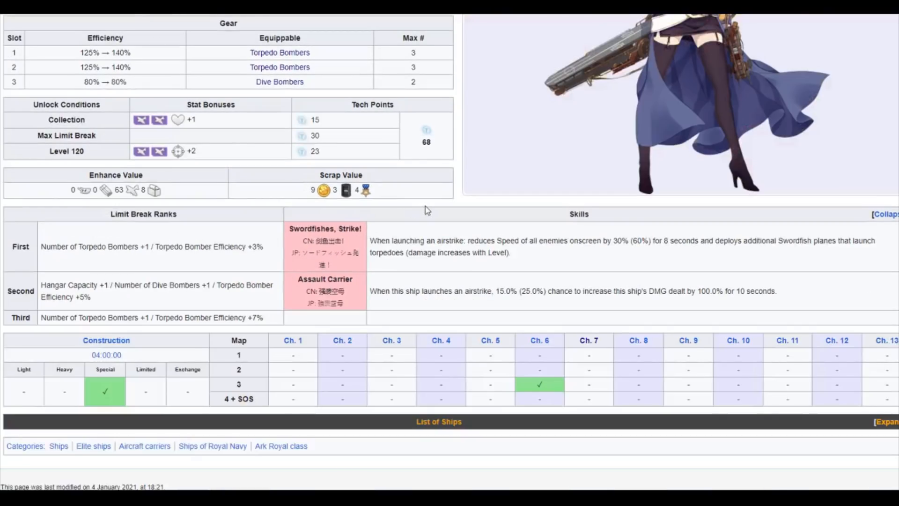
mouse_move(432, 269)
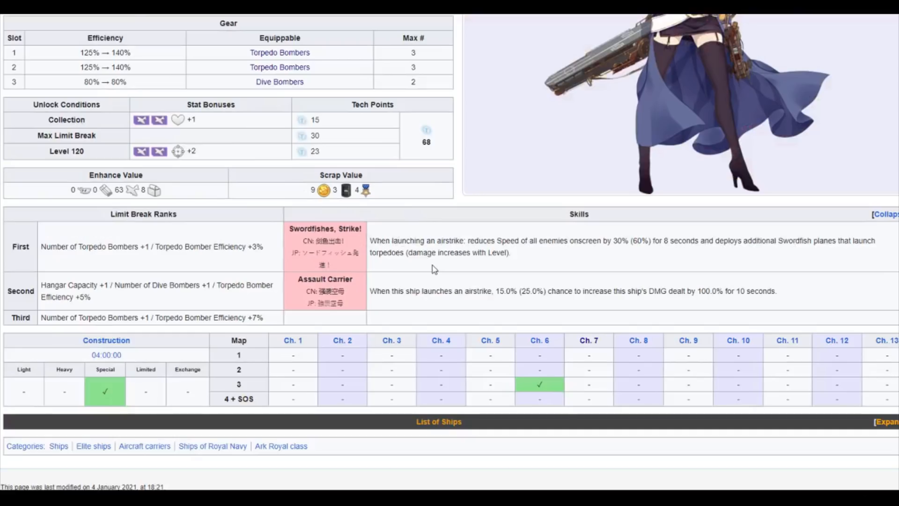
mouse_move(417, 278)
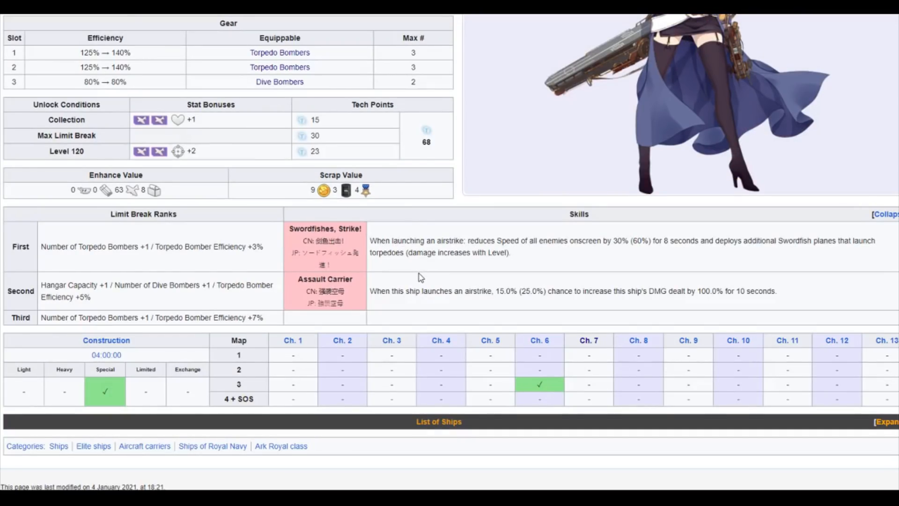
mouse_move(549, 287)
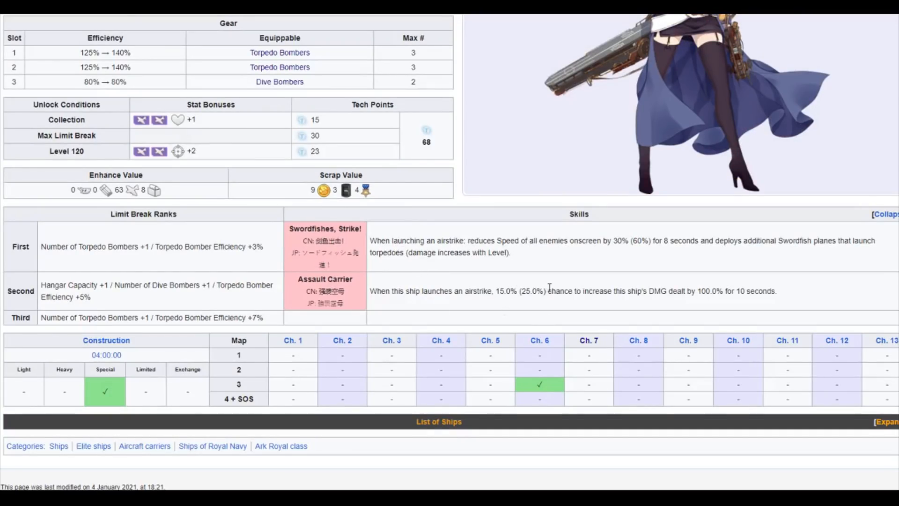
double_click(521, 290)
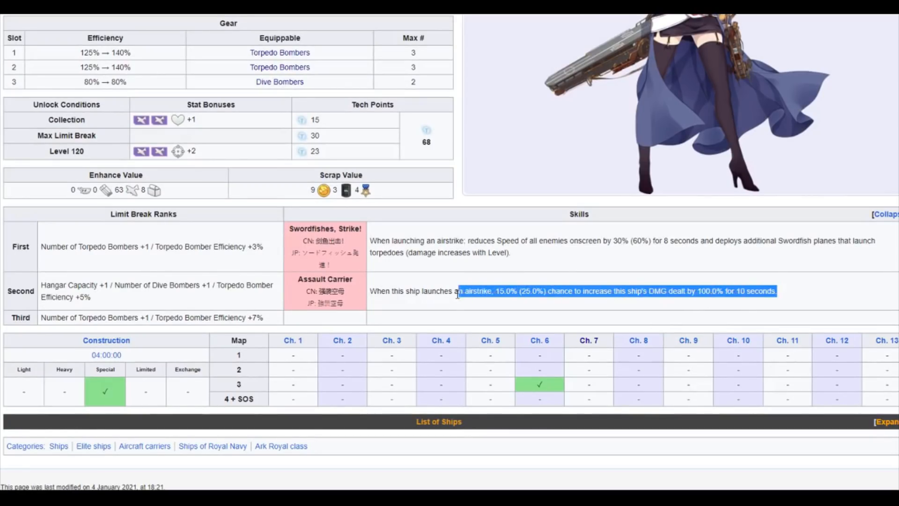
scroll(up, 3)
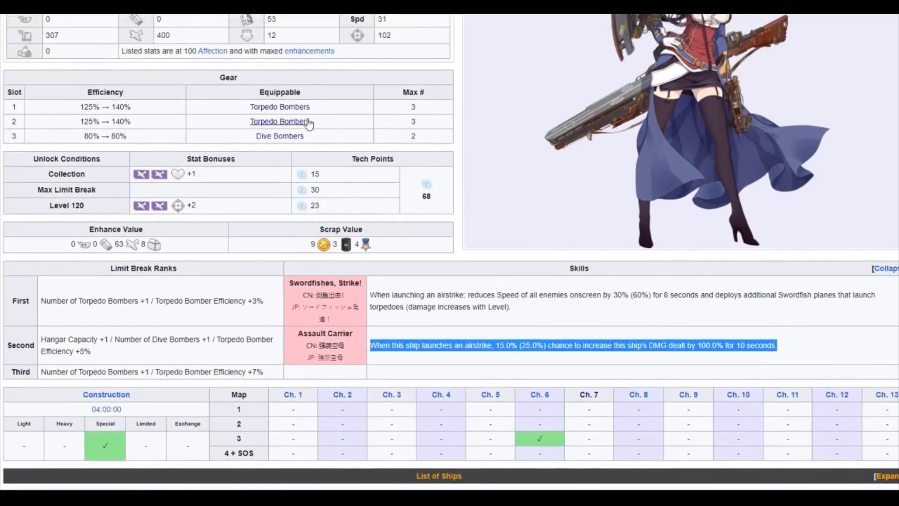
mouse_move(315, 124)
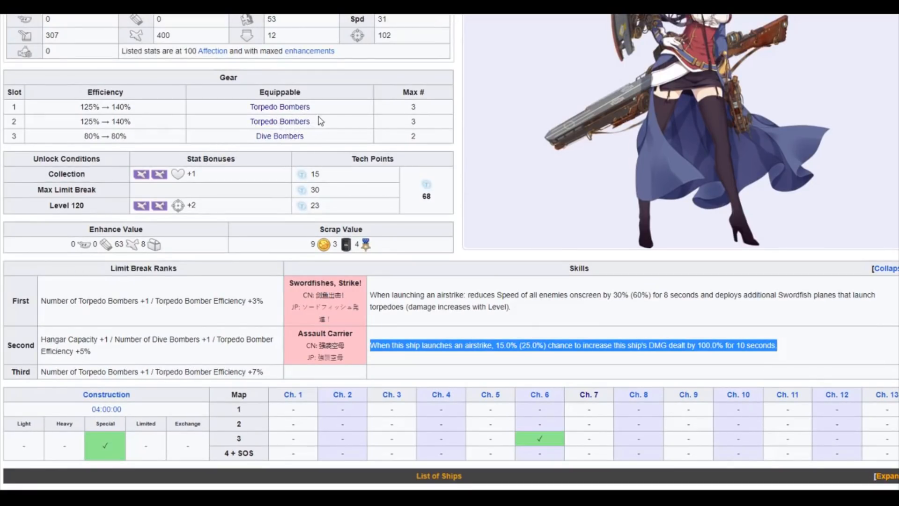
mouse_move(340, 202)
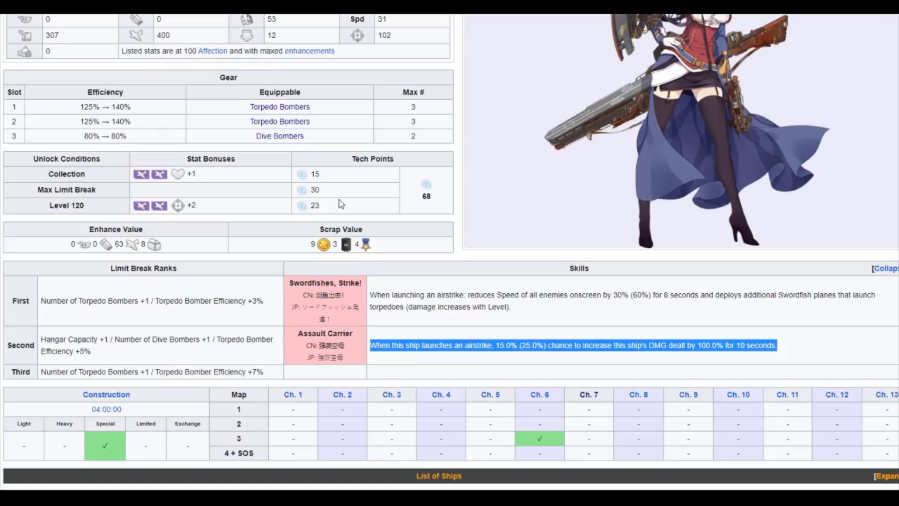
mouse_move(357, 244)
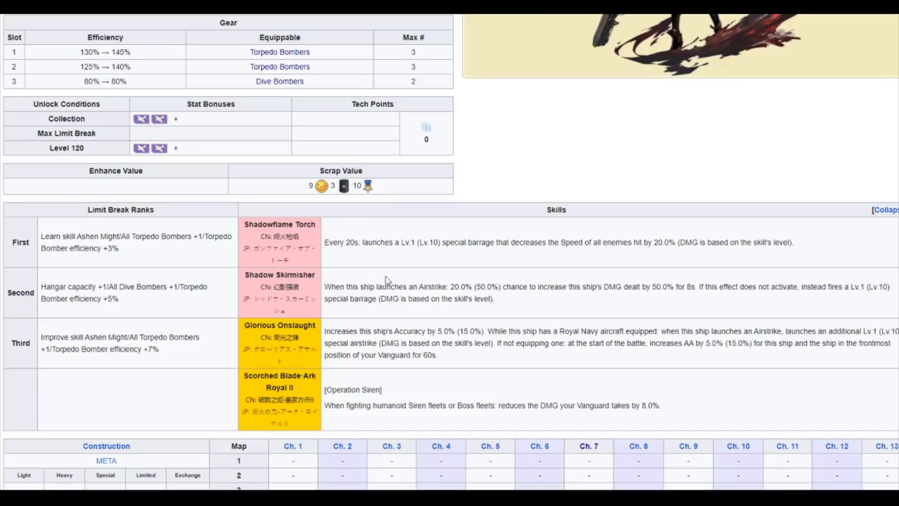
mouse_move(555, 272)
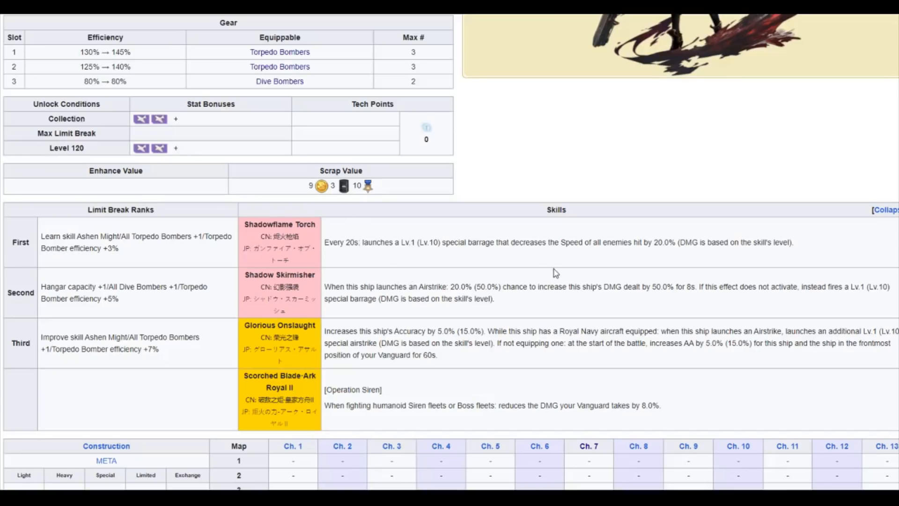
mouse_move(422, 252)
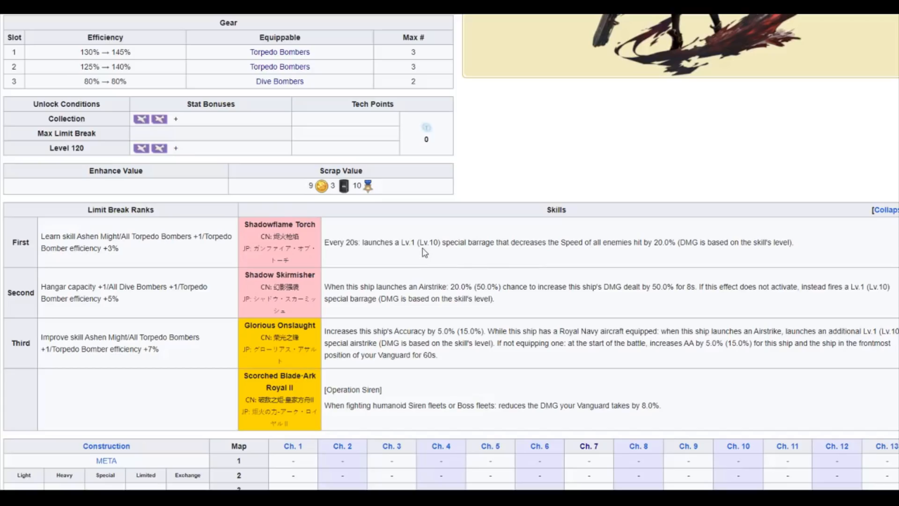
mouse_move(554, 259)
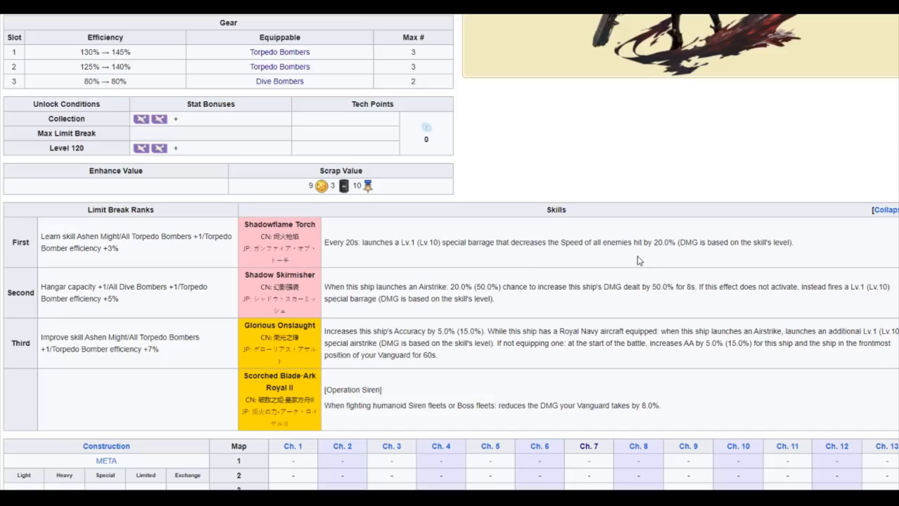
scroll(down, 3)
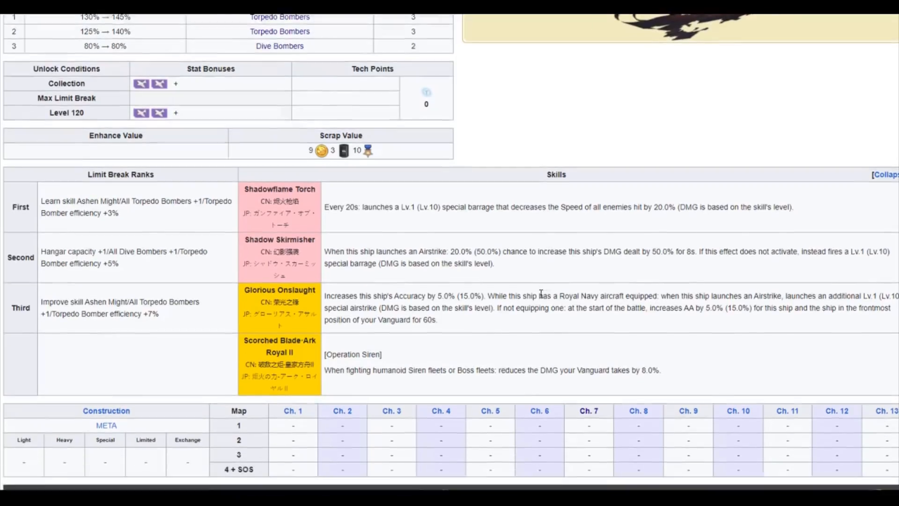
scroll(down, 3)
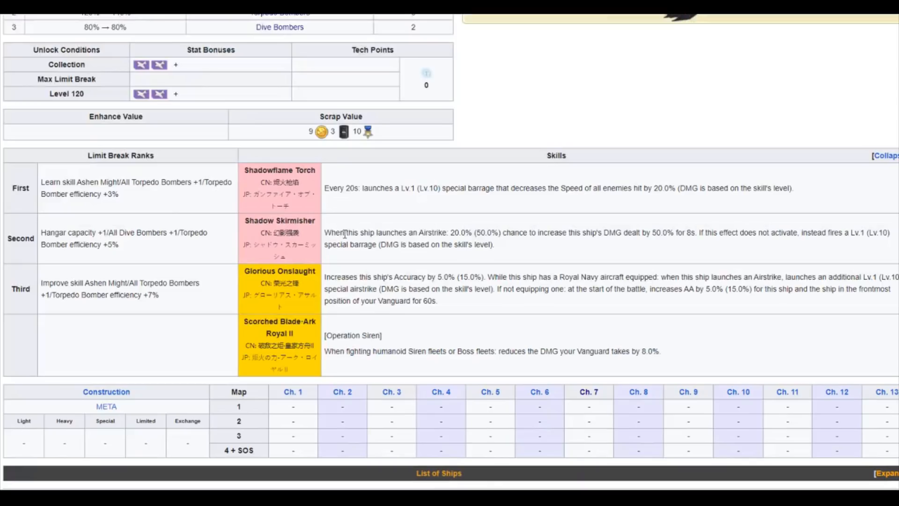
mouse_move(503, 249)
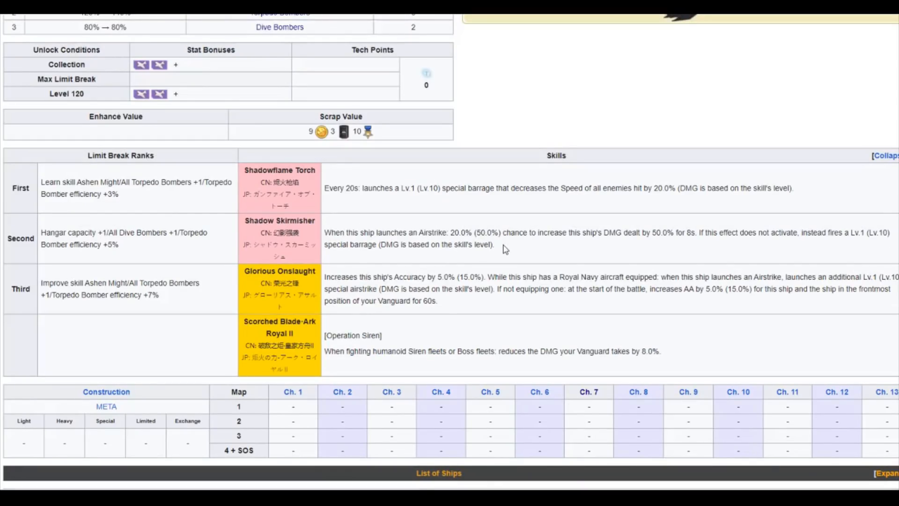
mouse_move(656, 246)
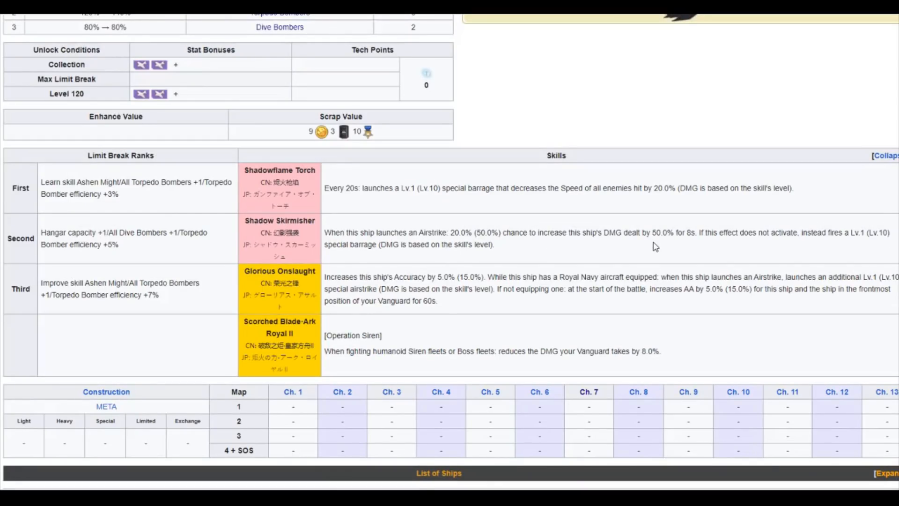
mouse_move(724, 243)
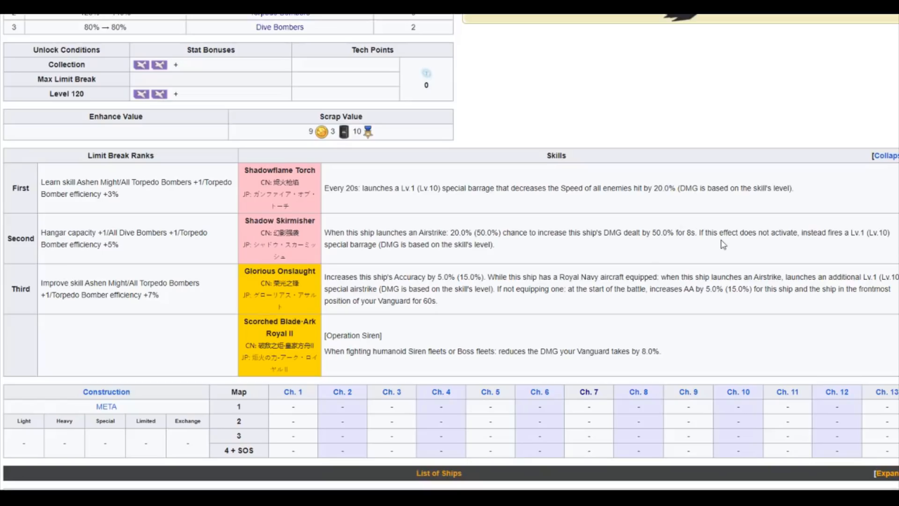
mouse_move(667, 258)
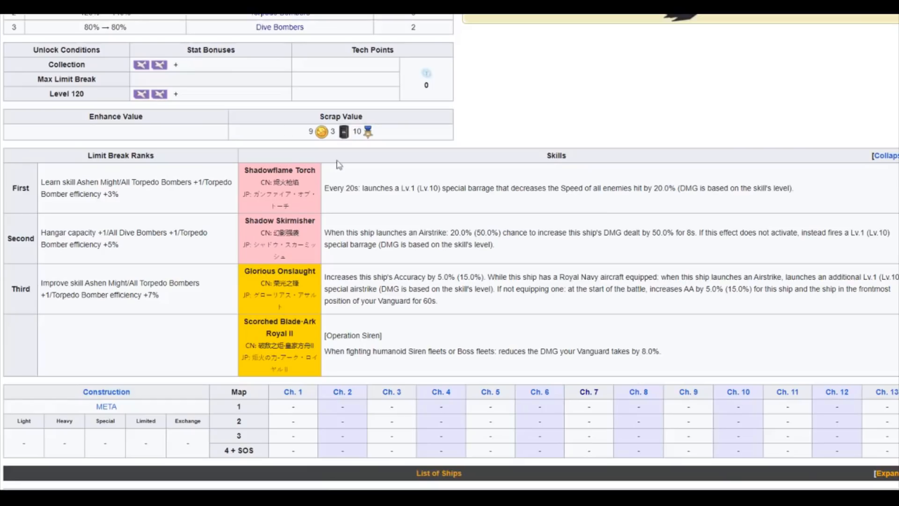
mouse_move(507, 259)
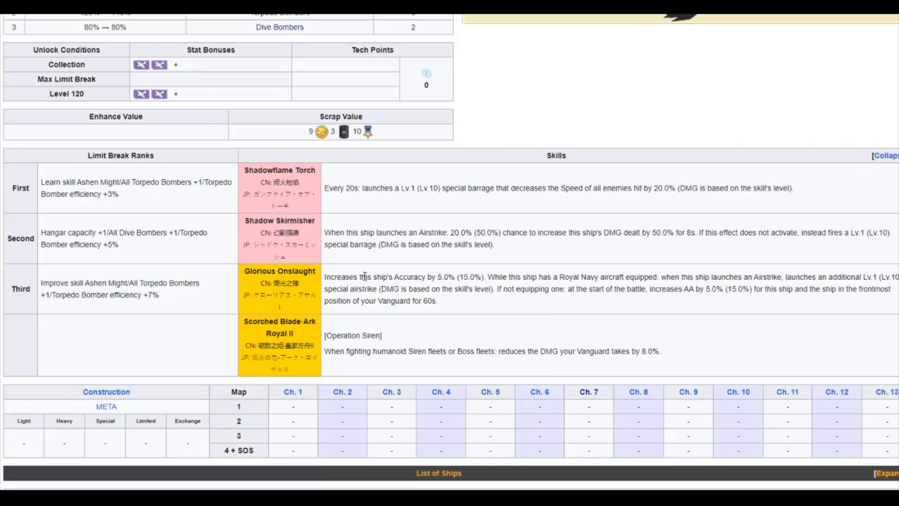
mouse_move(392, 311)
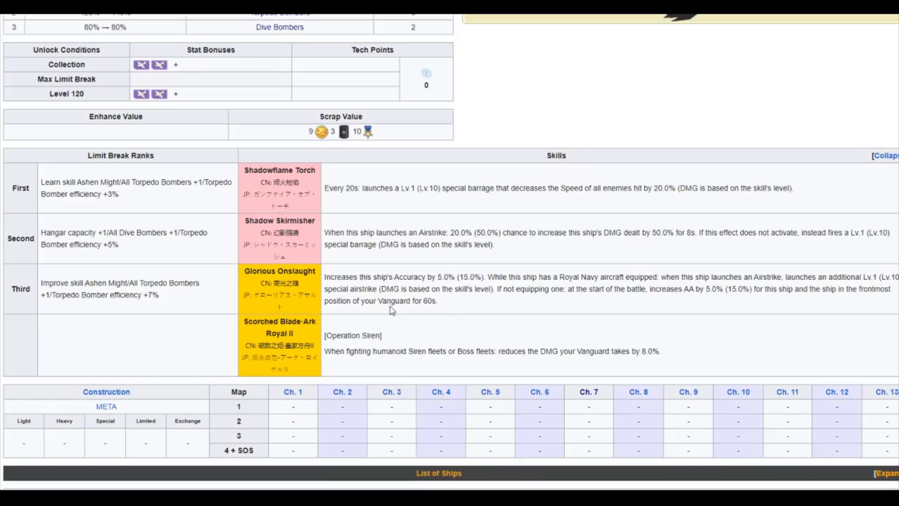
mouse_move(481, 246)
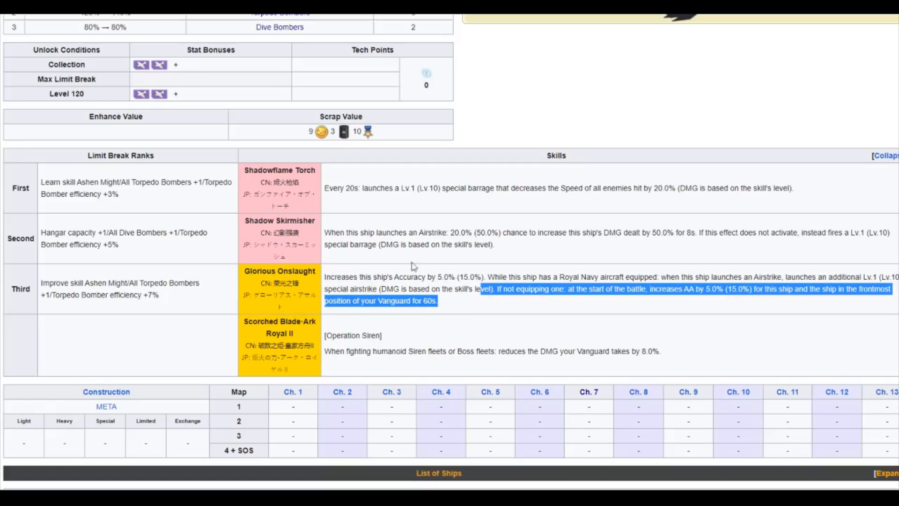
click(511, 303)
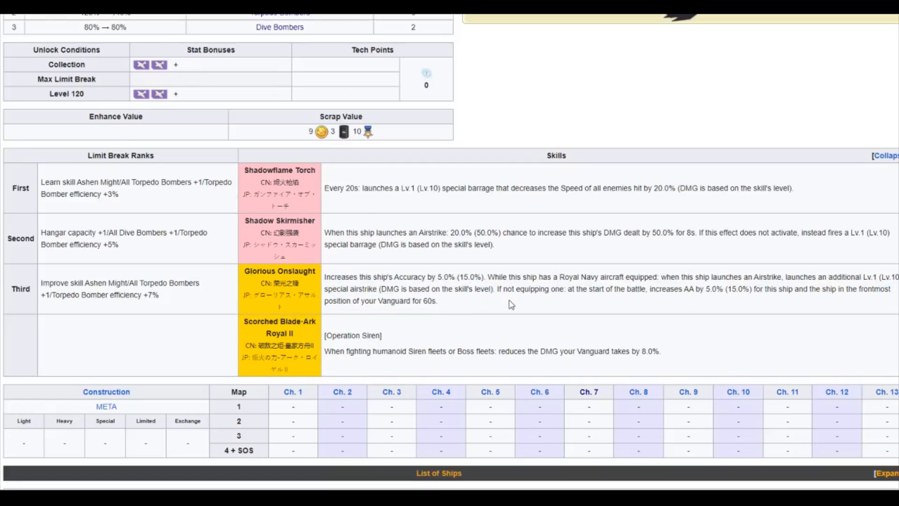
double_click(402, 277)
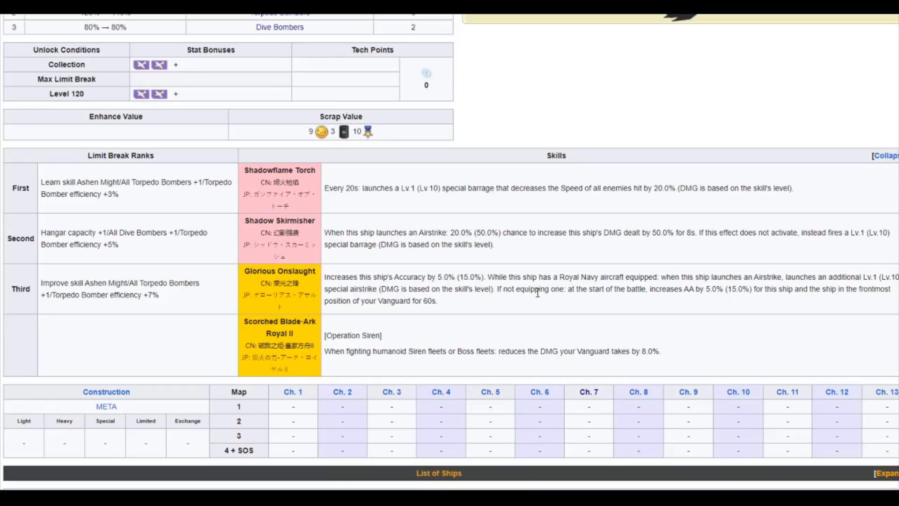
mouse_move(737, 286)
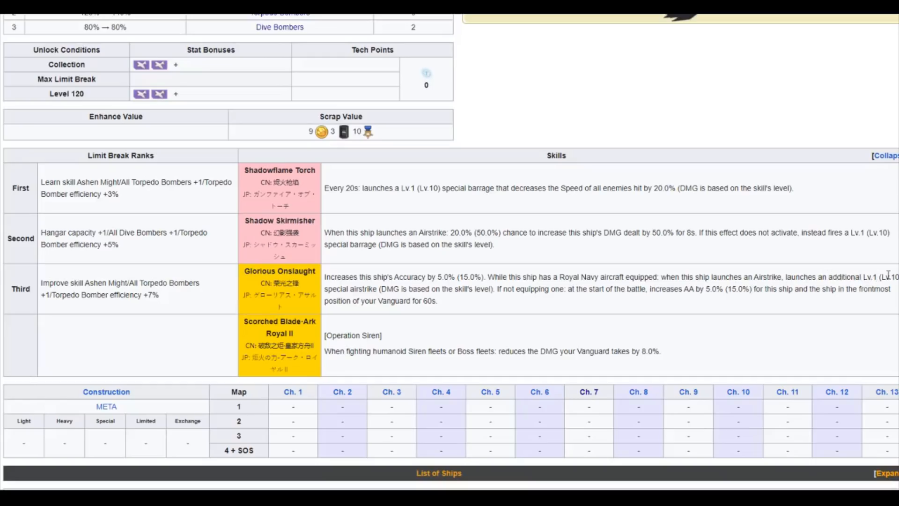
mouse_move(476, 306)
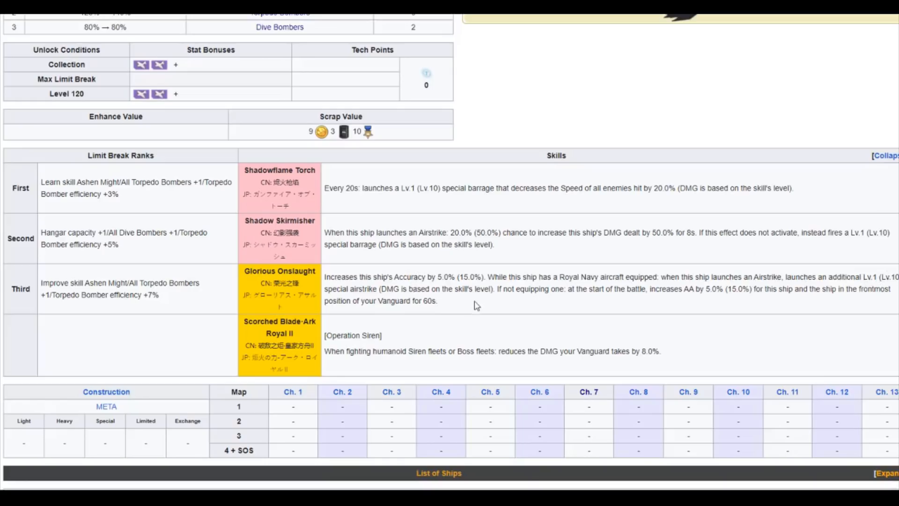
mouse_move(470, 292)
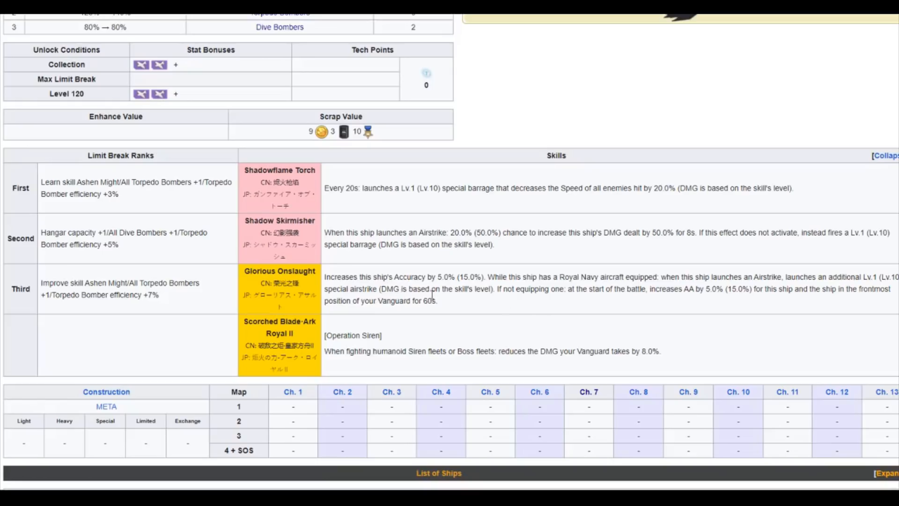
mouse_move(730, 303)
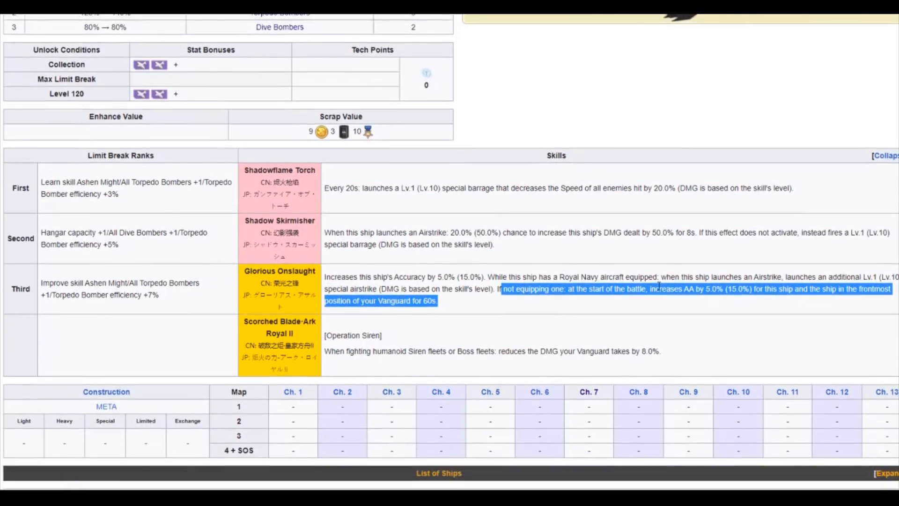
mouse_move(541, 304)
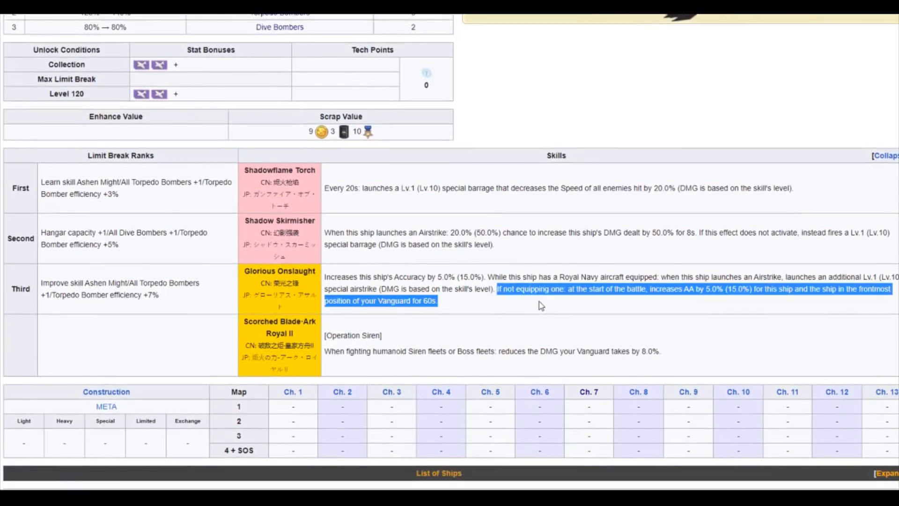
mouse_move(611, 309)
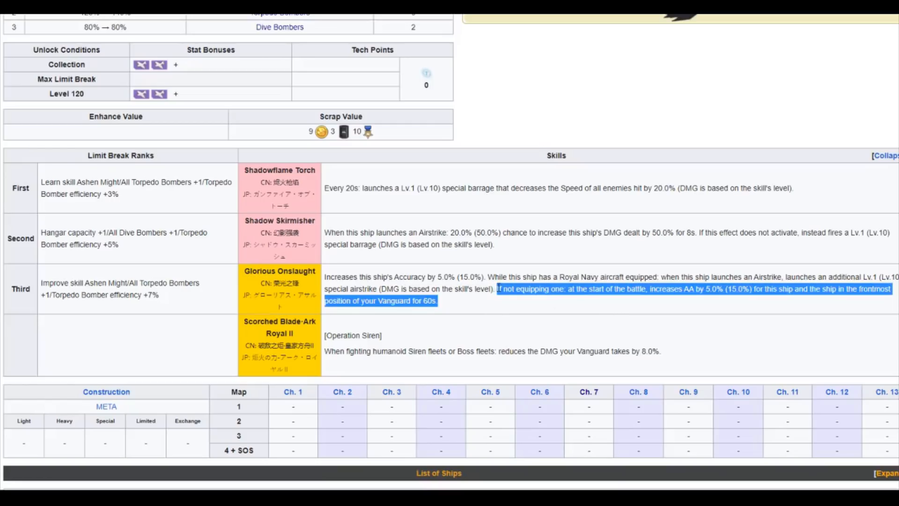
mouse_move(457, 347)
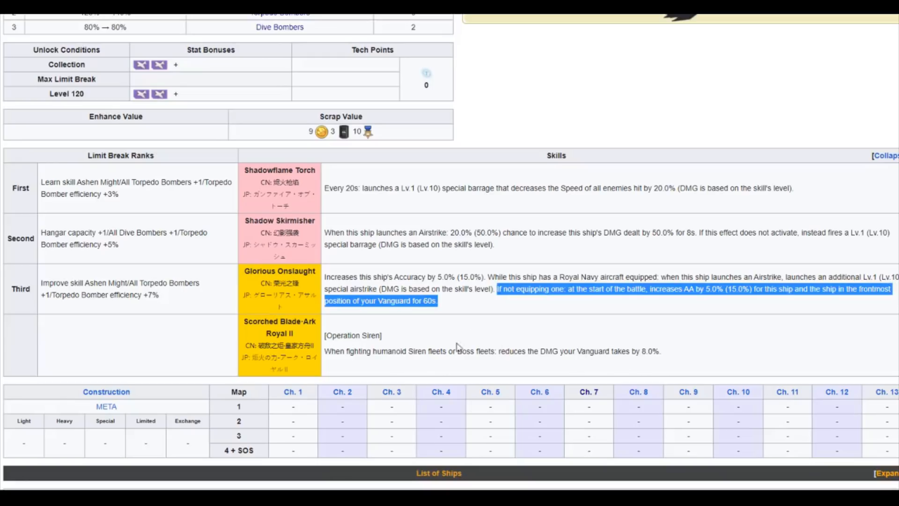
mouse_move(587, 371)
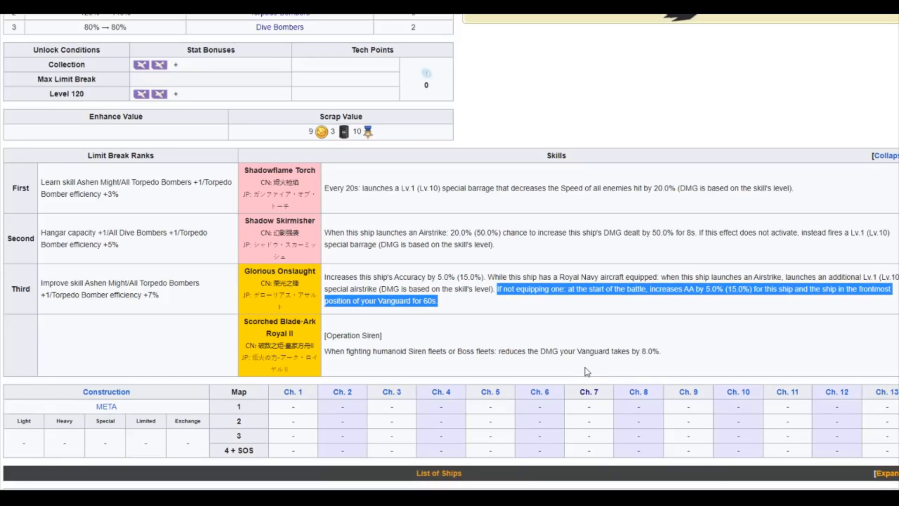
mouse_move(591, 366)
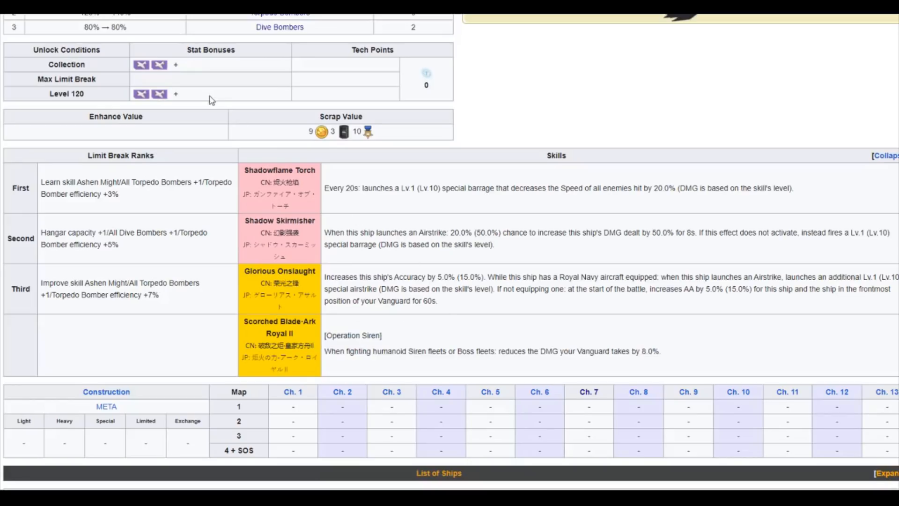
mouse_move(490, 299)
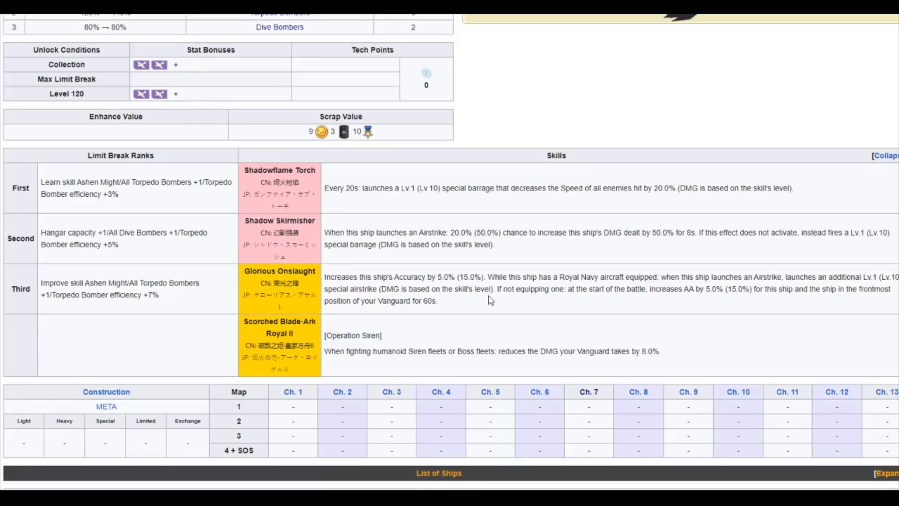
double_click(353, 335)
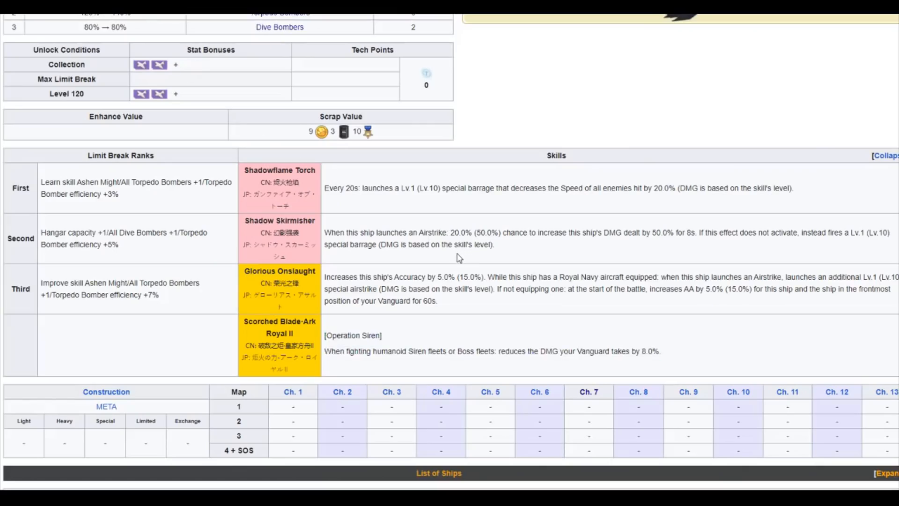
mouse_move(411, 225)
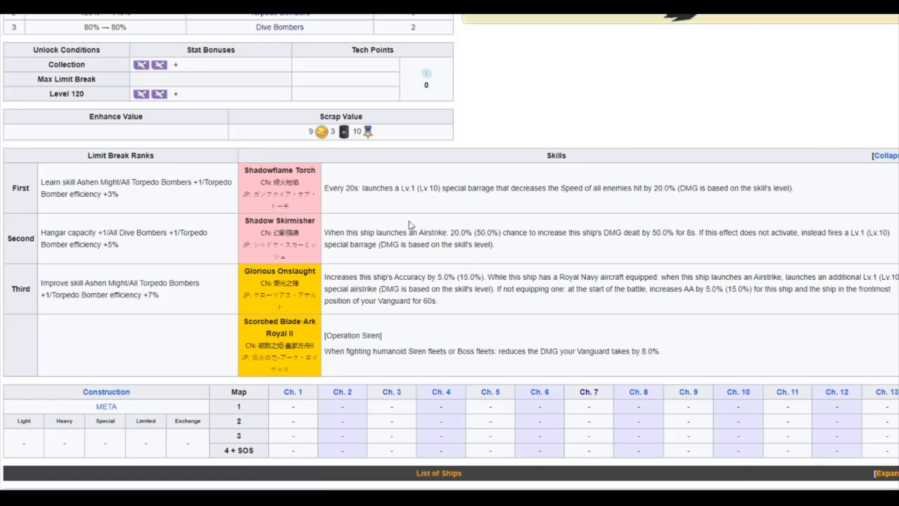
mouse_move(486, 258)
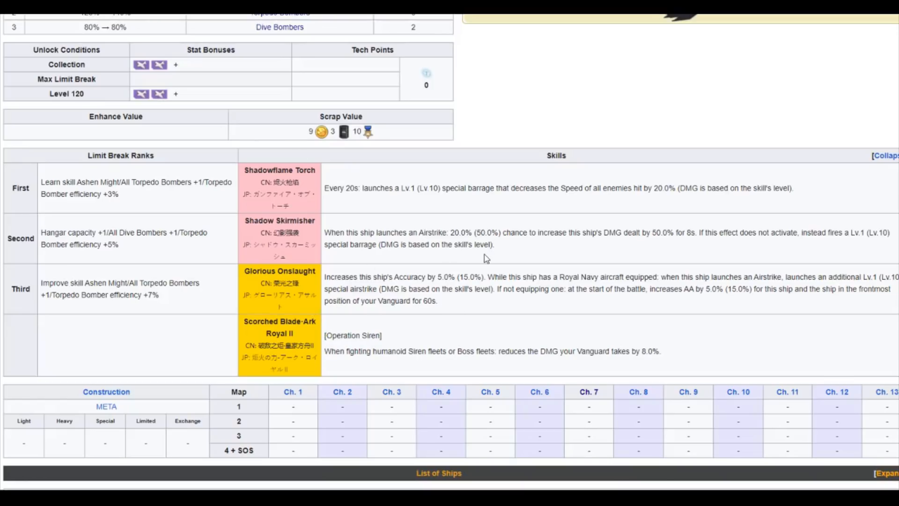
mouse_move(479, 264)
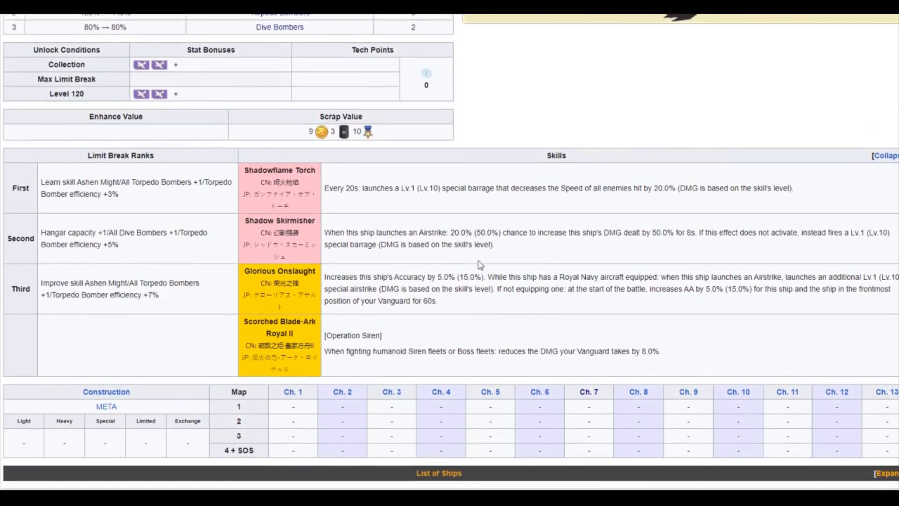
mouse_move(249, 234)
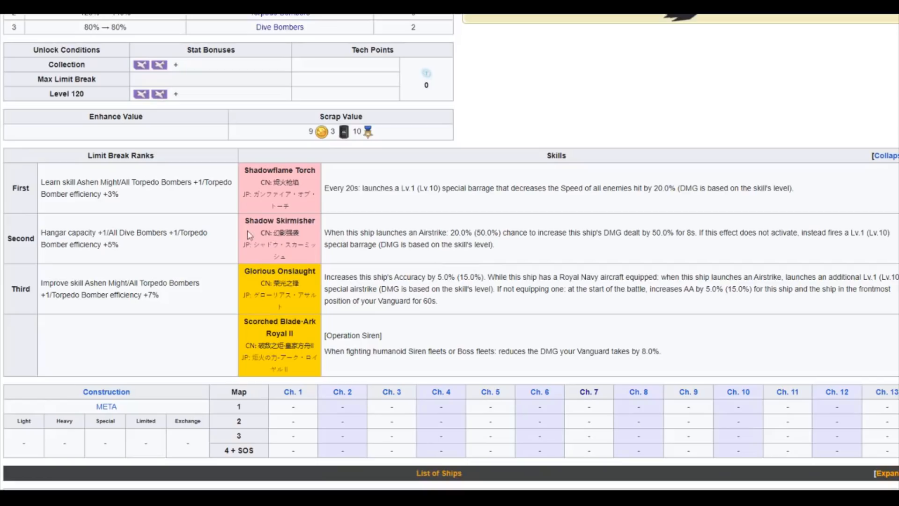
mouse_move(453, 234)
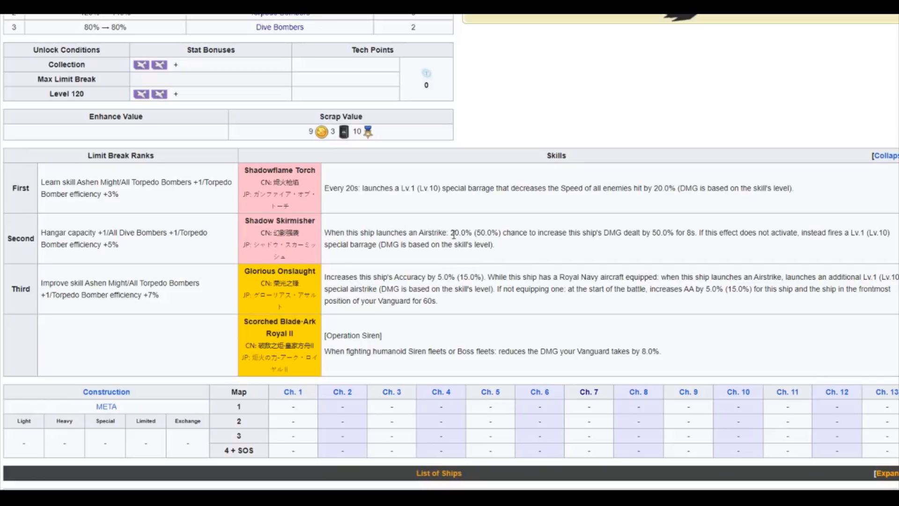
mouse_move(403, 258)
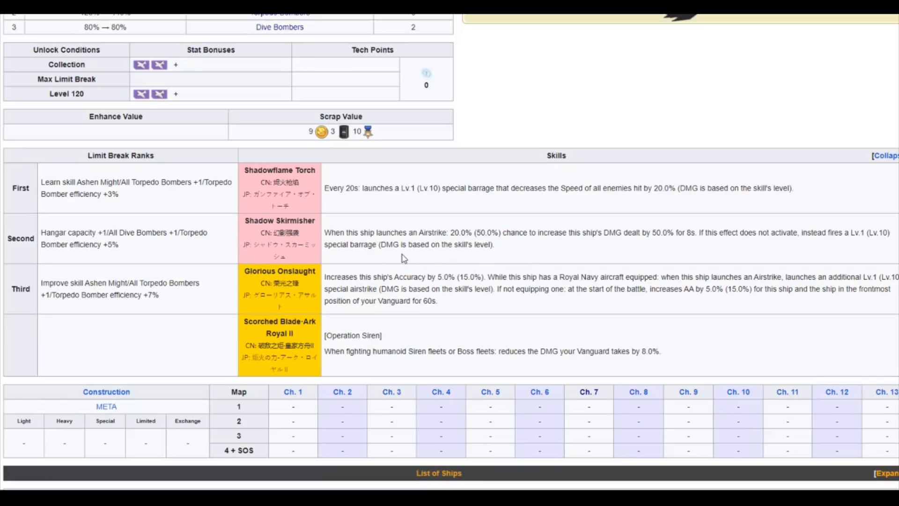
mouse_move(490, 235)
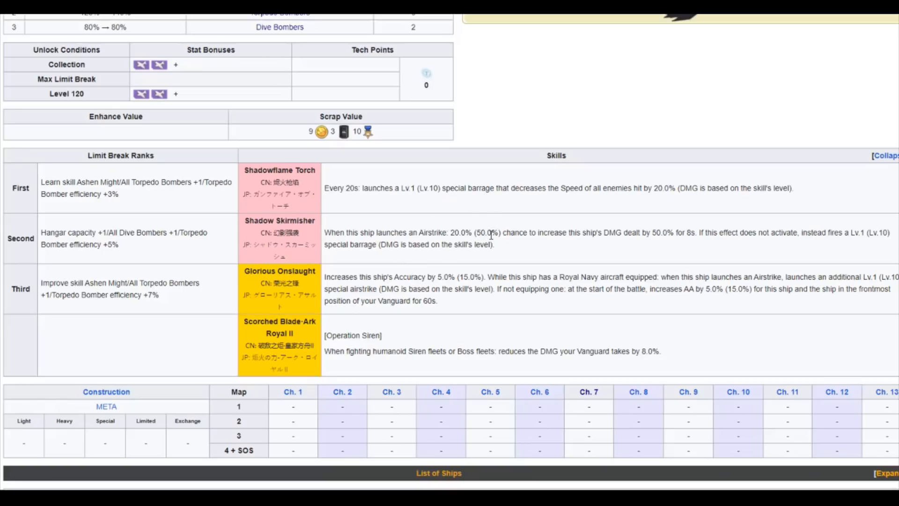
mouse_move(659, 242)
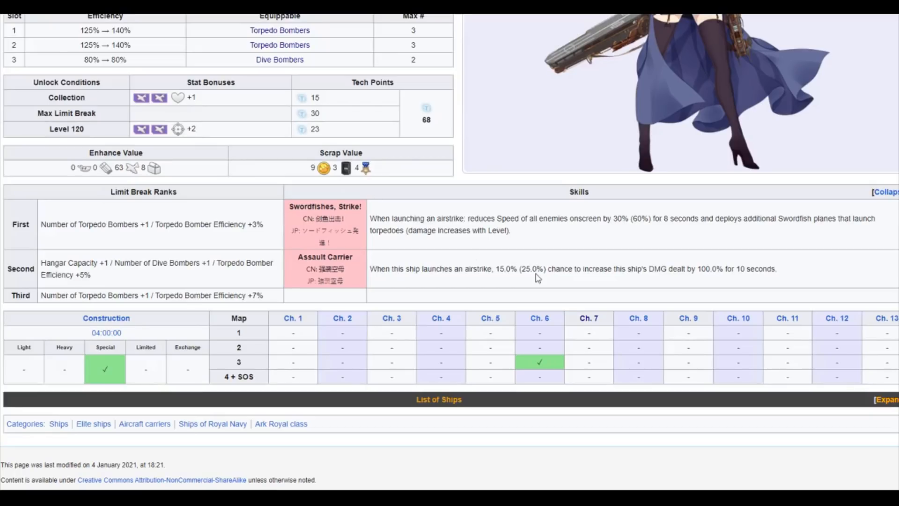
mouse_move(733, 265)
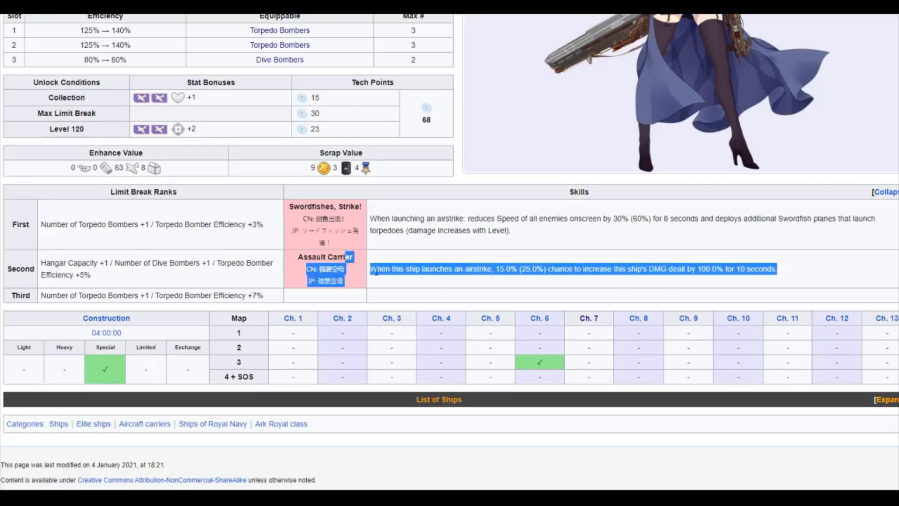
Clear the old highlight, mark Assault Carrier's 25.0% chance and Shadow Skirmisher's 50.0% chance.
click(370, 272)
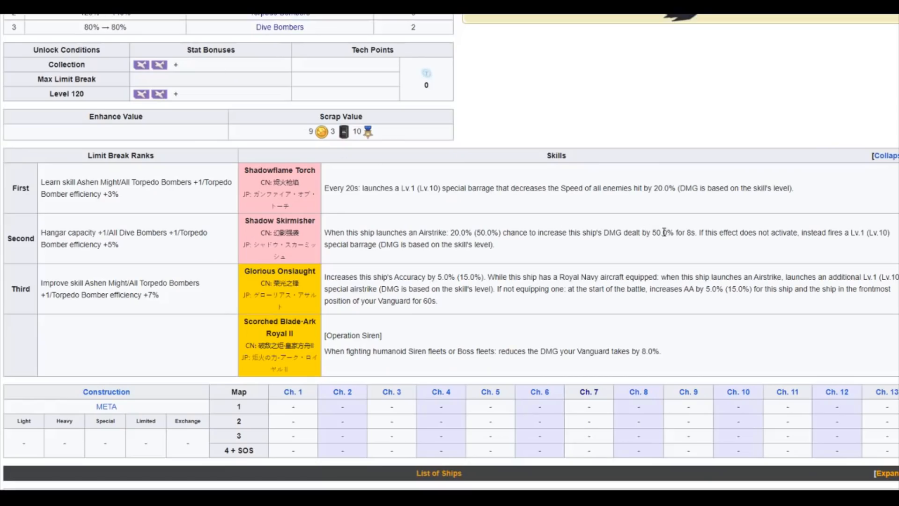
scroll(up, 3)
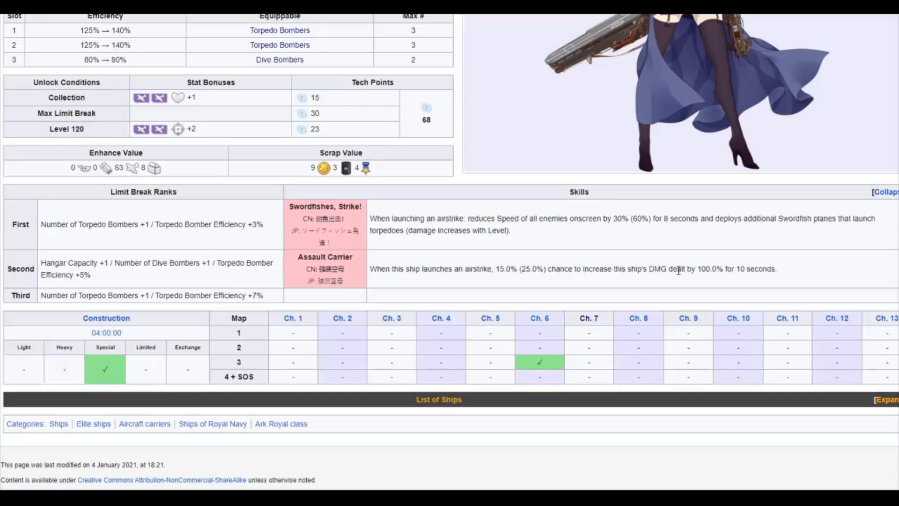
mouse_move(780, 274)
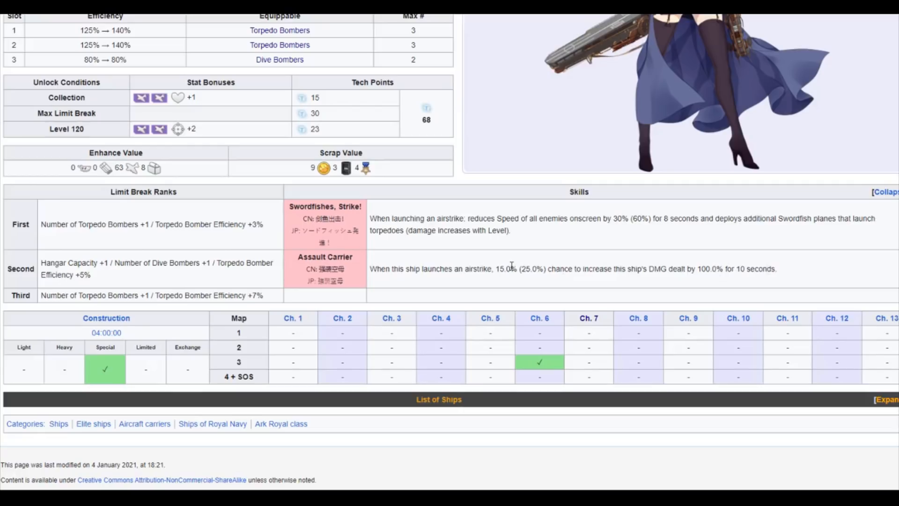
mouse_move(796, 274)
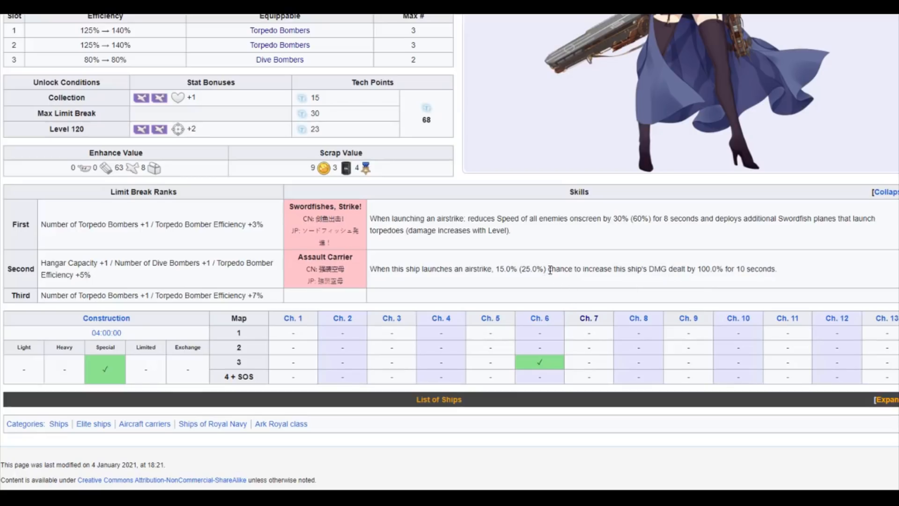
double_click(532, 269)
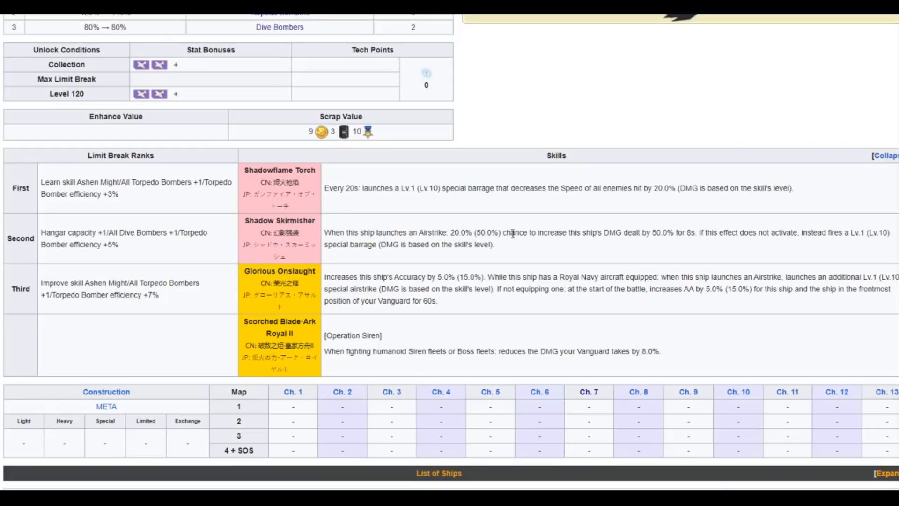
double_click(488, 232)
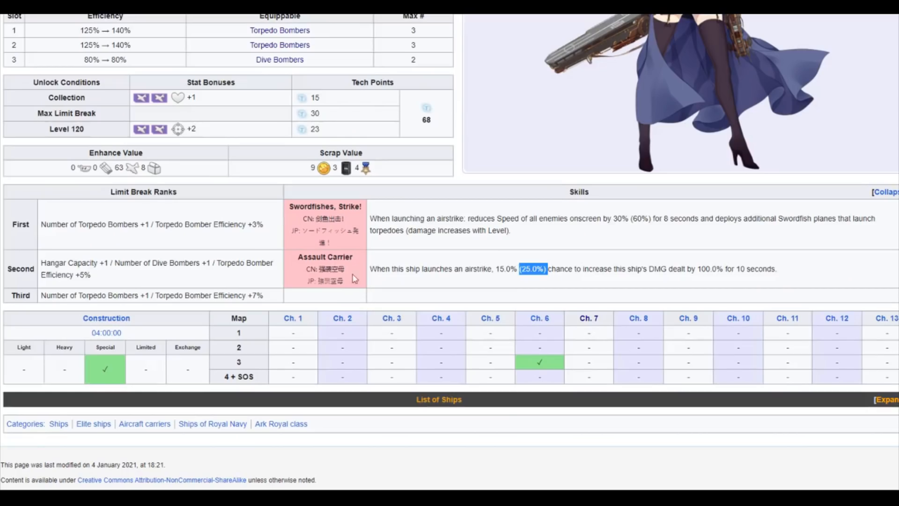
mouse_move(407, 159)
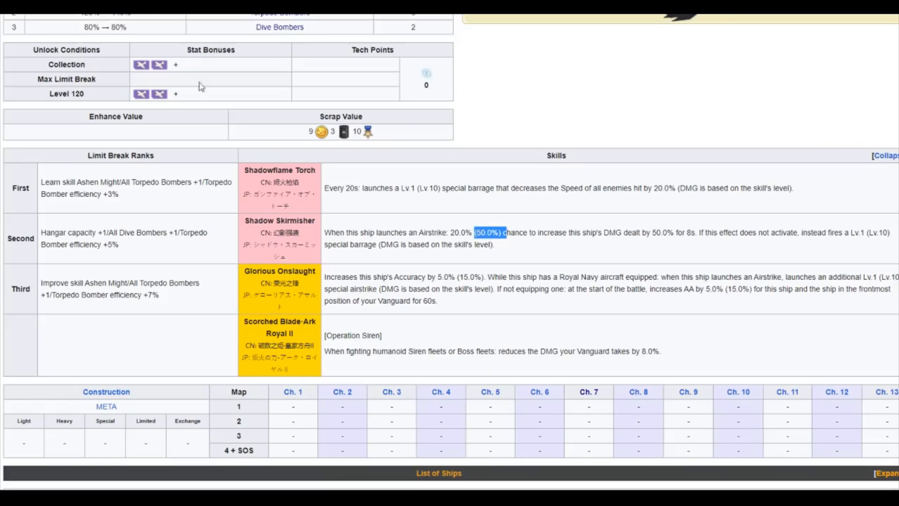
Scroll between Glorious Onslaught's Royal Navy aircraft airstrike clause and the Ark Royal skills.
scroll(down, 3)
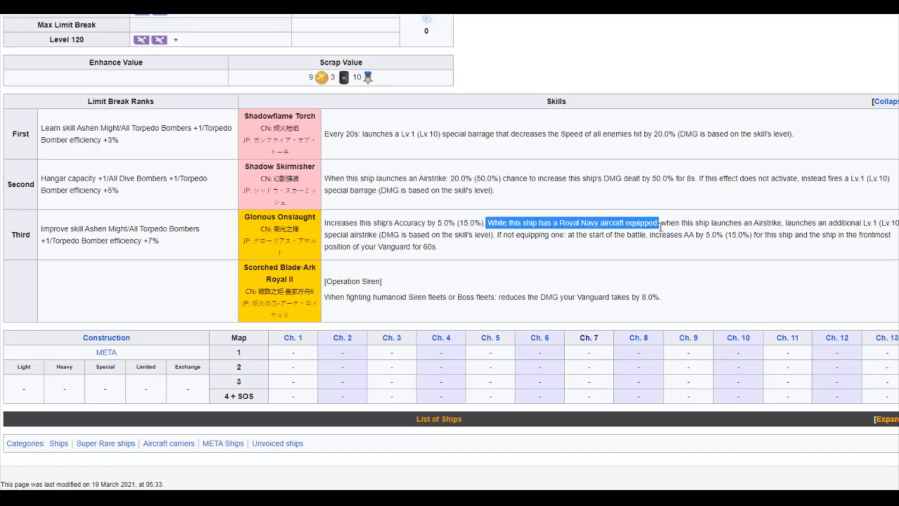
scroll(up, 3)
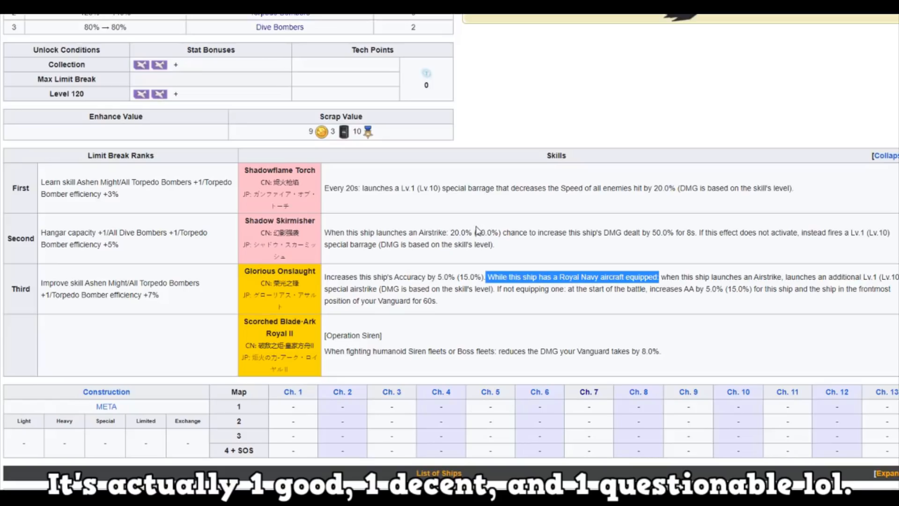
mouse_move(522, 292)
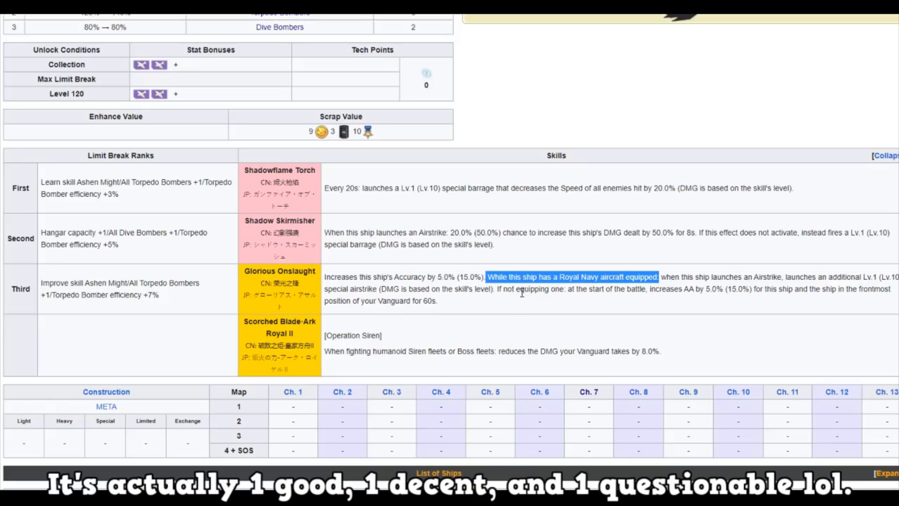
scroll(up, 3)
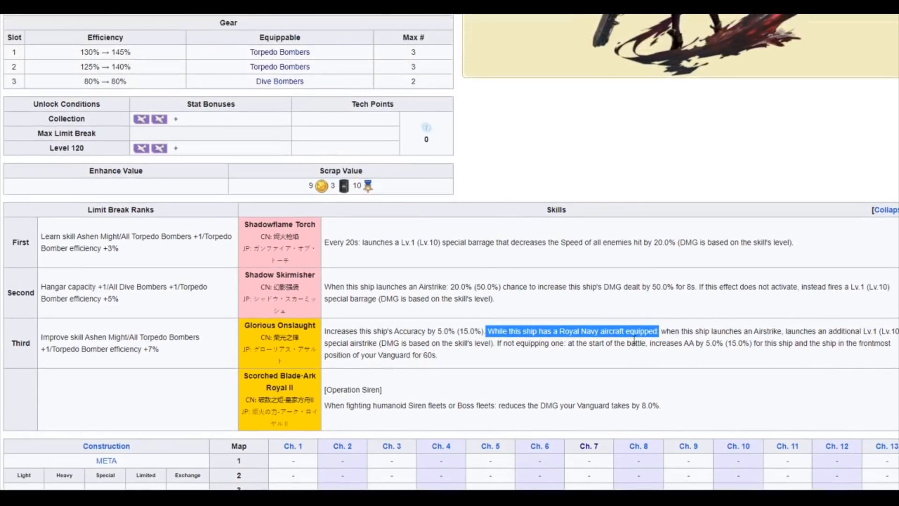
scroll(down, 3)
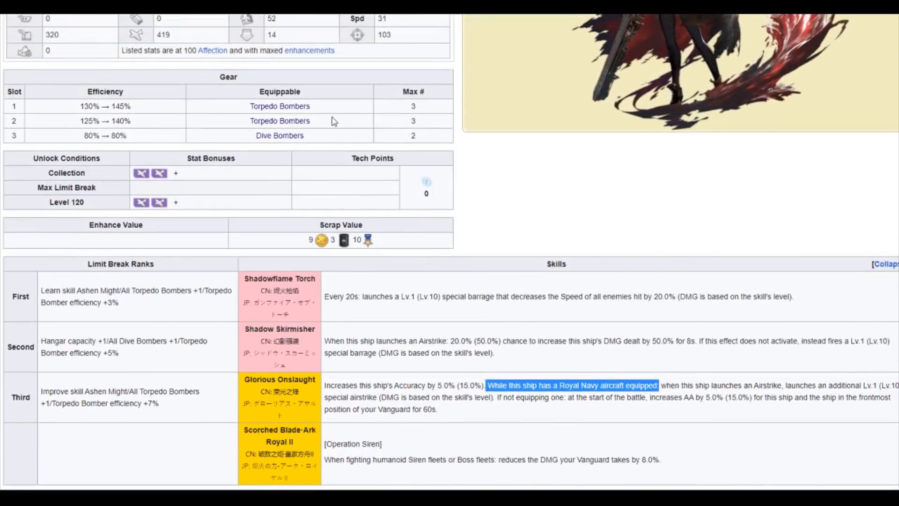
mouse_move(315, 129)
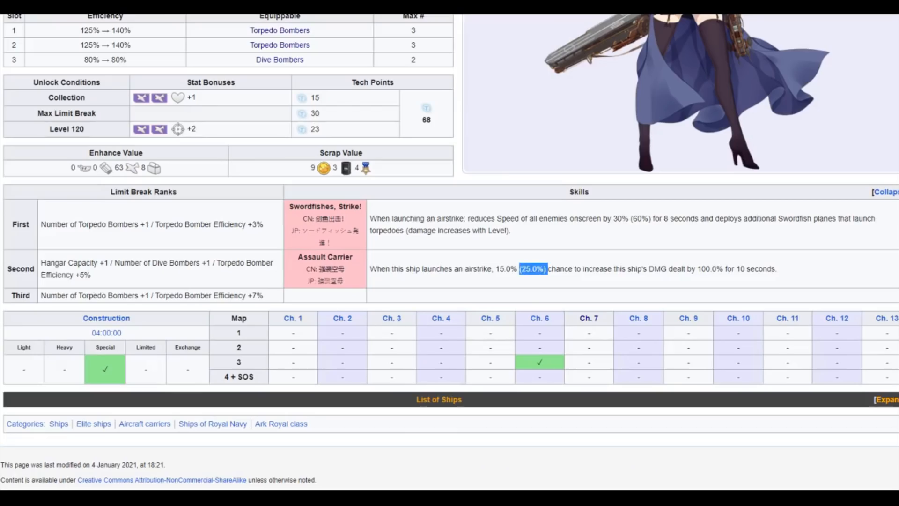
scroll(up, 3)
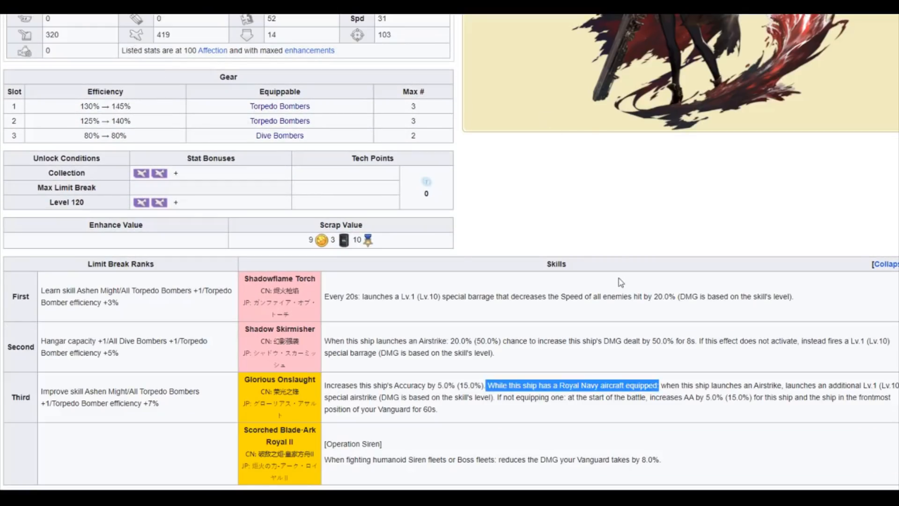
scroll(down, 3)
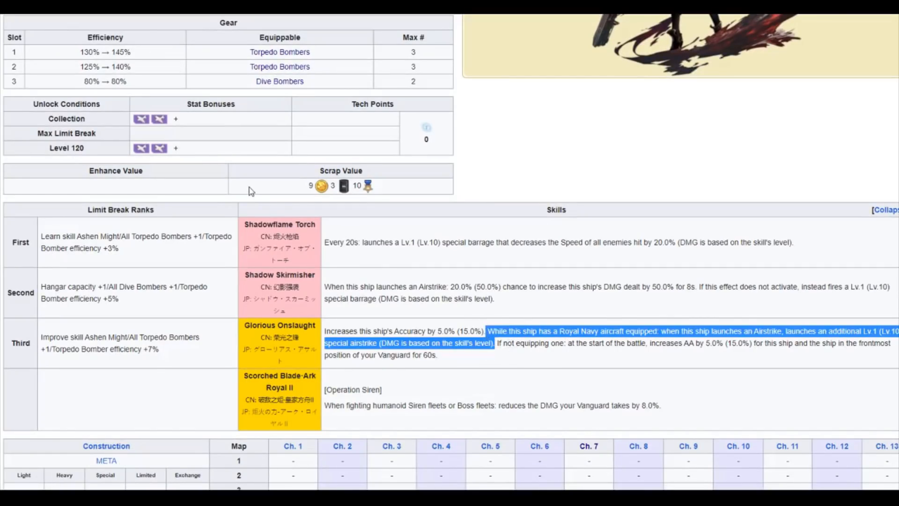
scroll(up, 3)
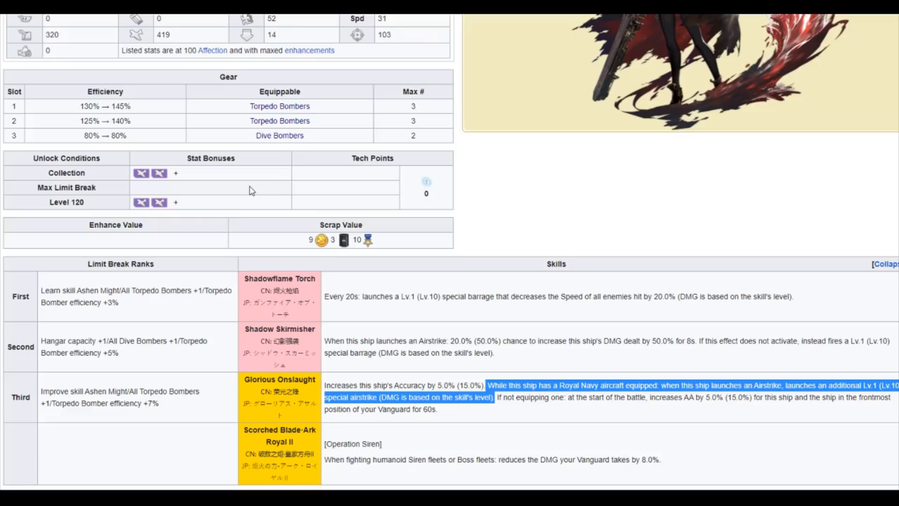
Review Ark Royal META's 80% dive bomber slot against the two torpedo bomber slots, clearing each marking.
scroll(up, 3)
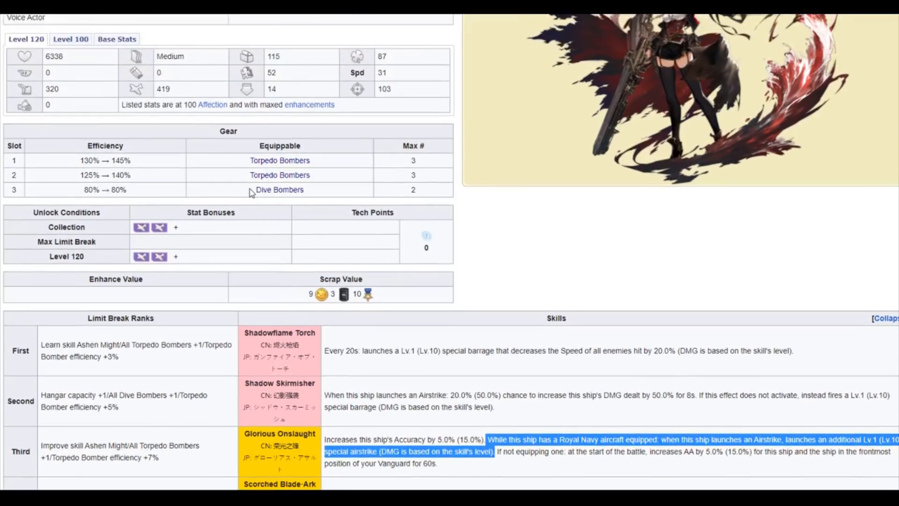
scroll(down, 3)
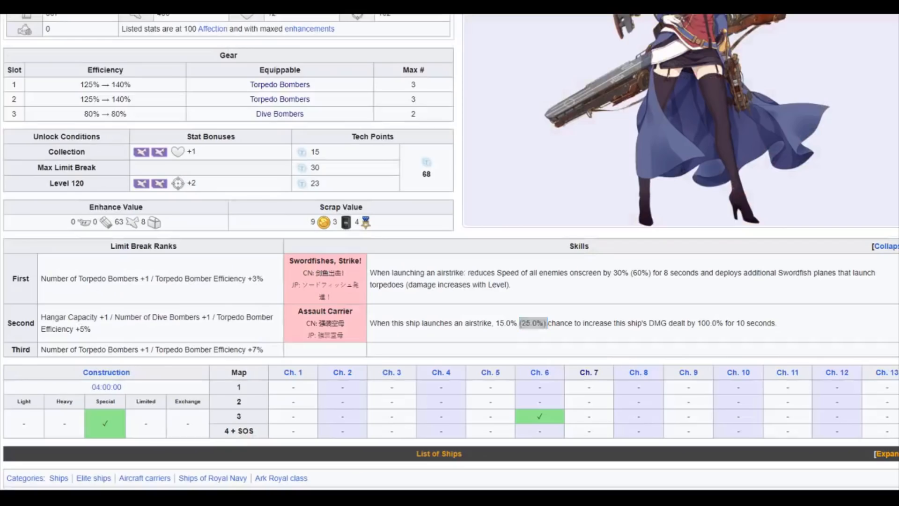
scroll(up, 3)
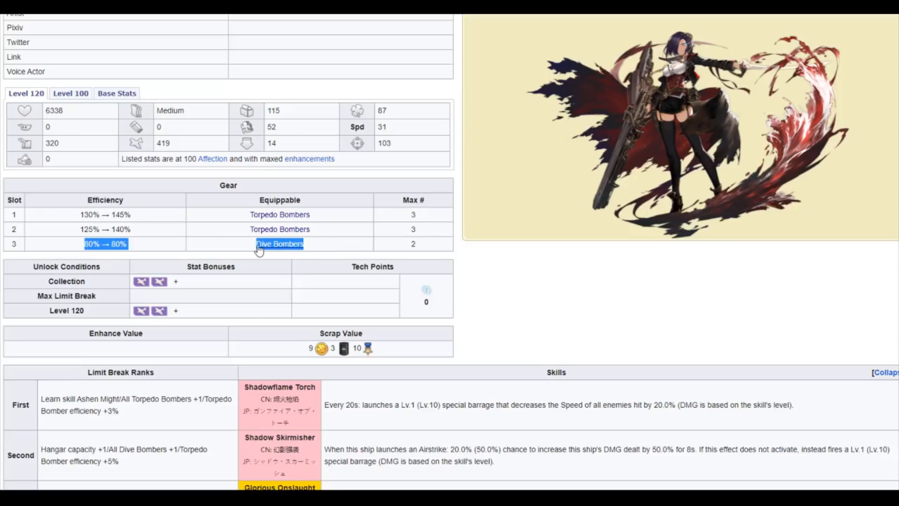
mouse_move(166, 252)
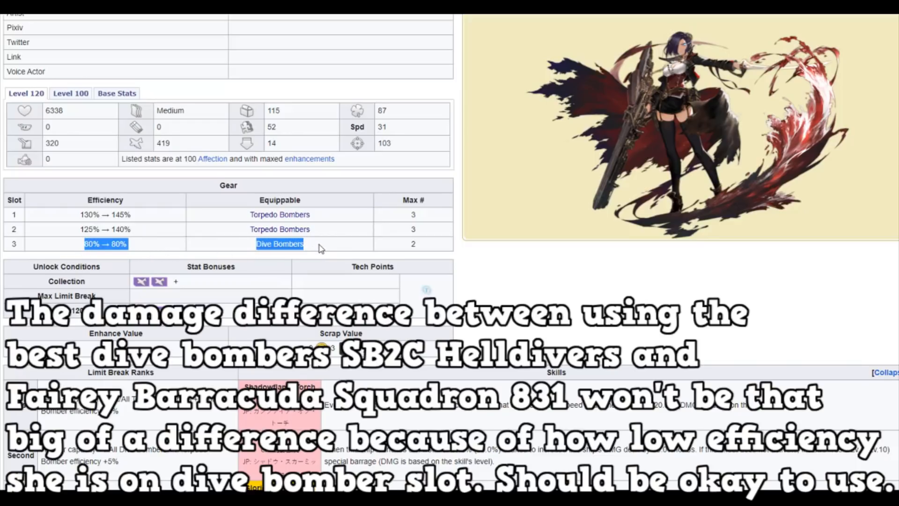
click(322, 248)
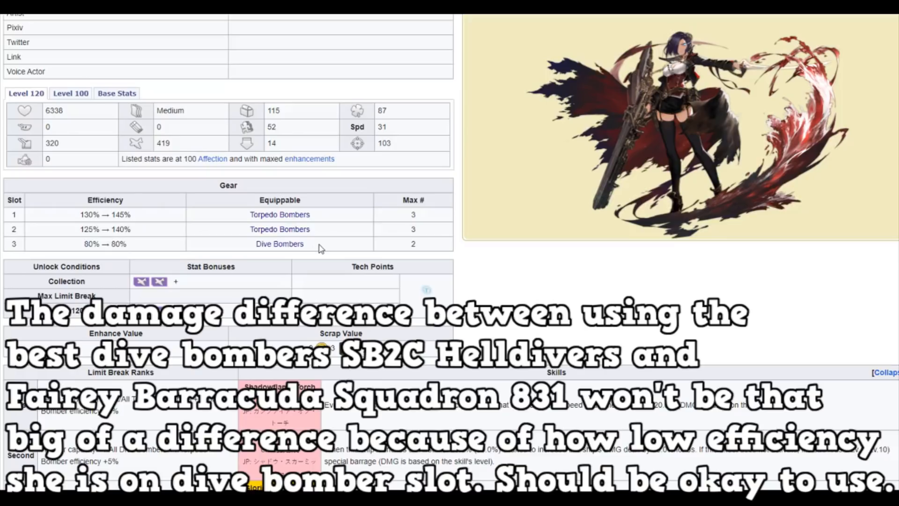
mouse_move(433, 234)
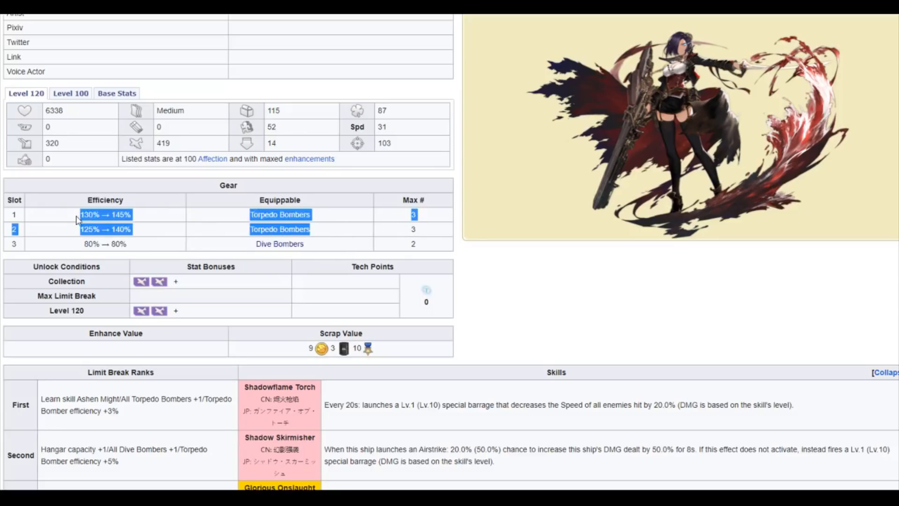
click(324, 257)
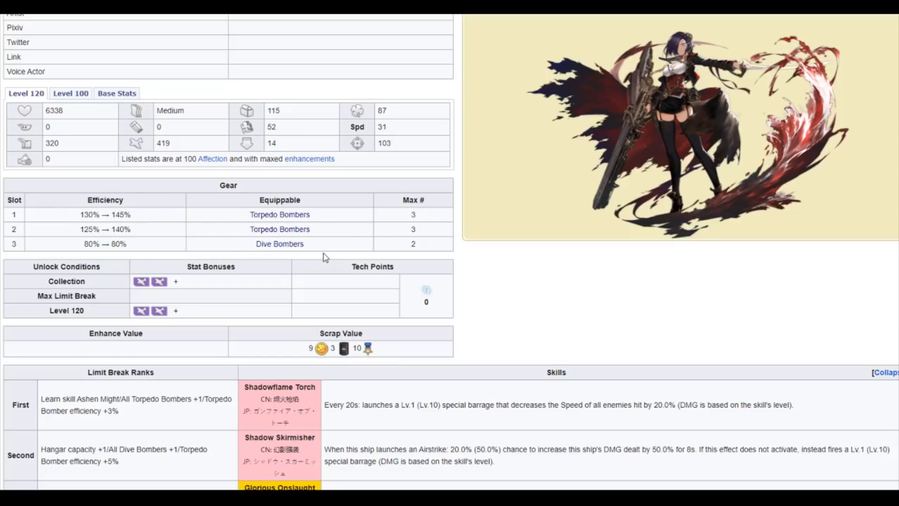
Scroll through Ark Royal META's limit break ranks and four skills.
scroll(down, 3)
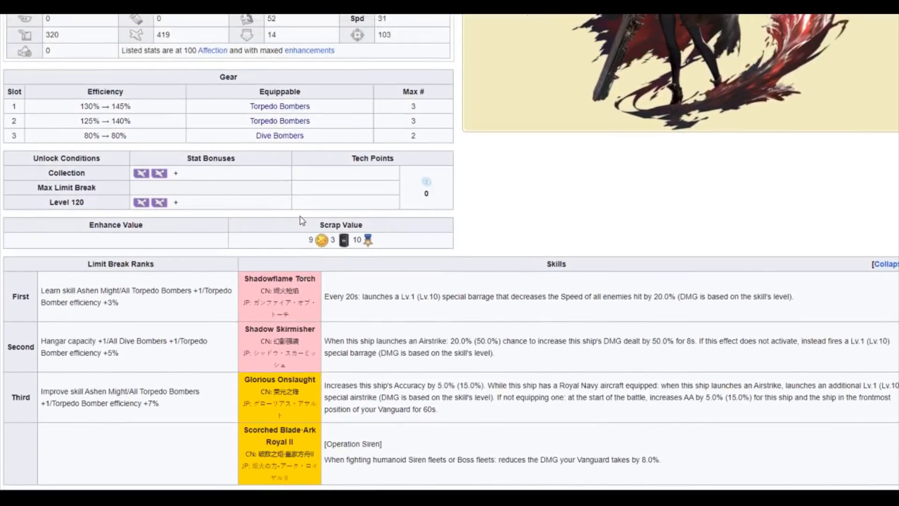
scroll(up, 3)
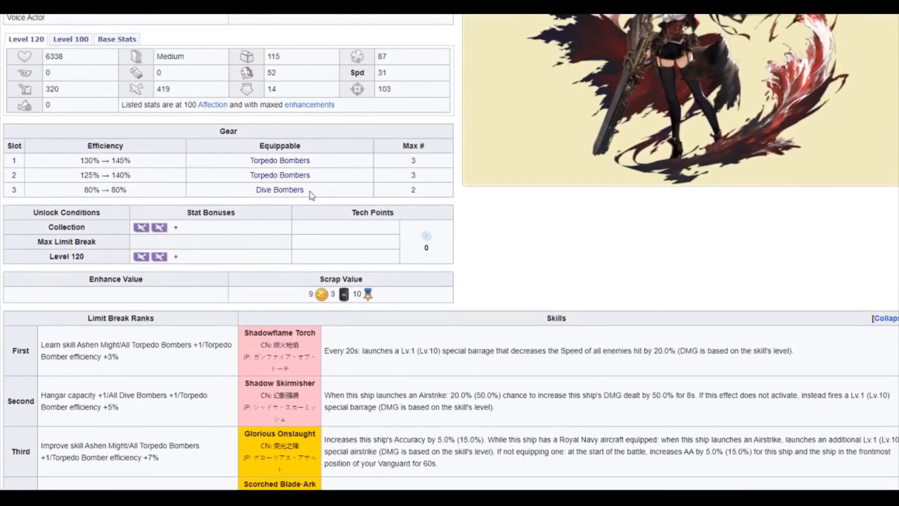
mouse_move(324, 202)
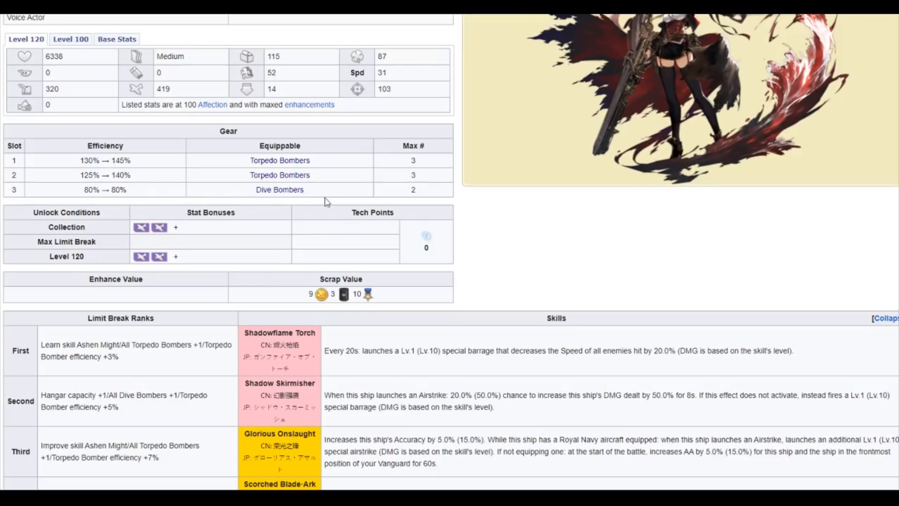
mouse_move(271, 212)
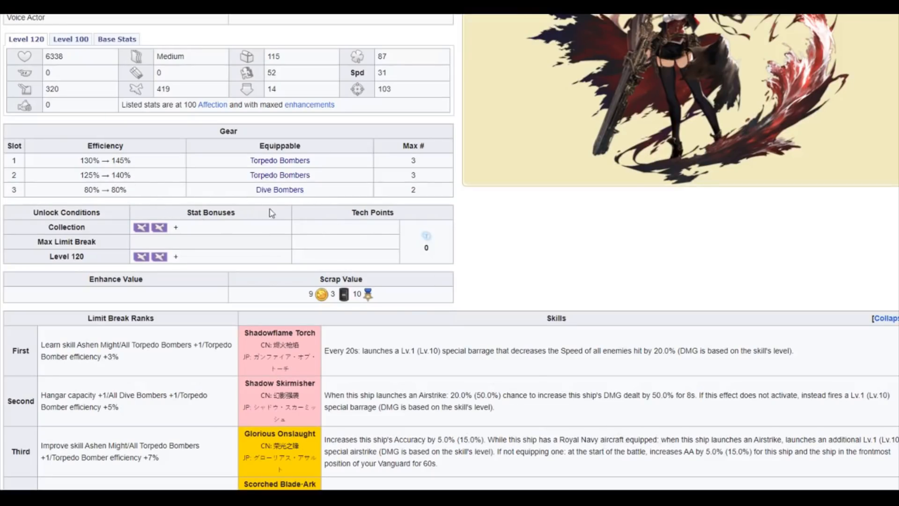
mouse_move(197, 233)
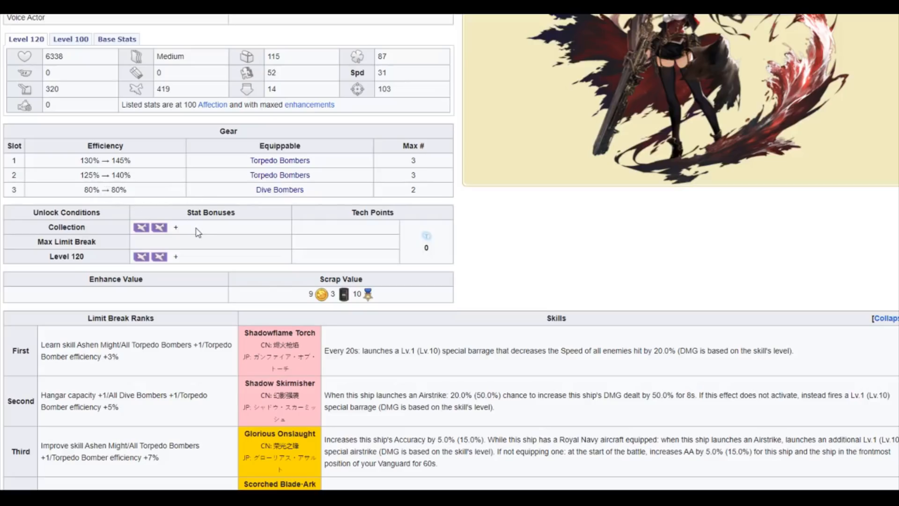
scroll(down, 3)
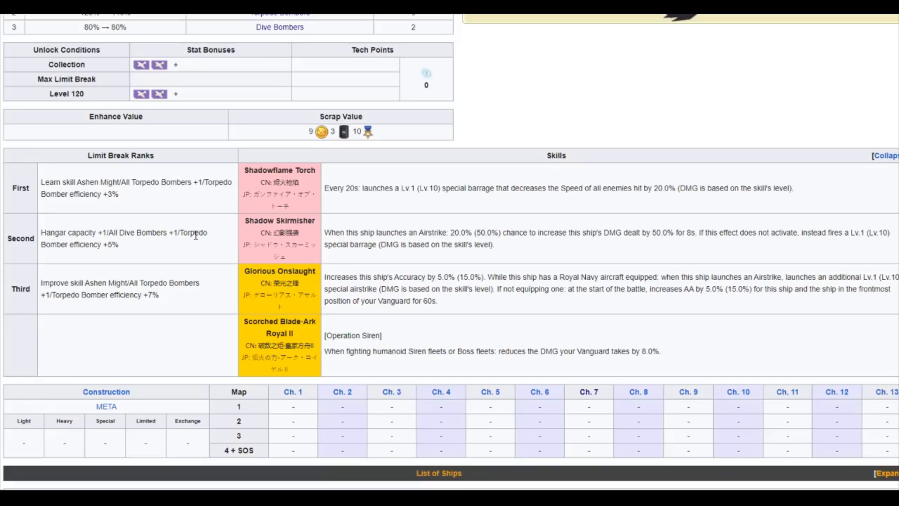
scroll(up, 3)
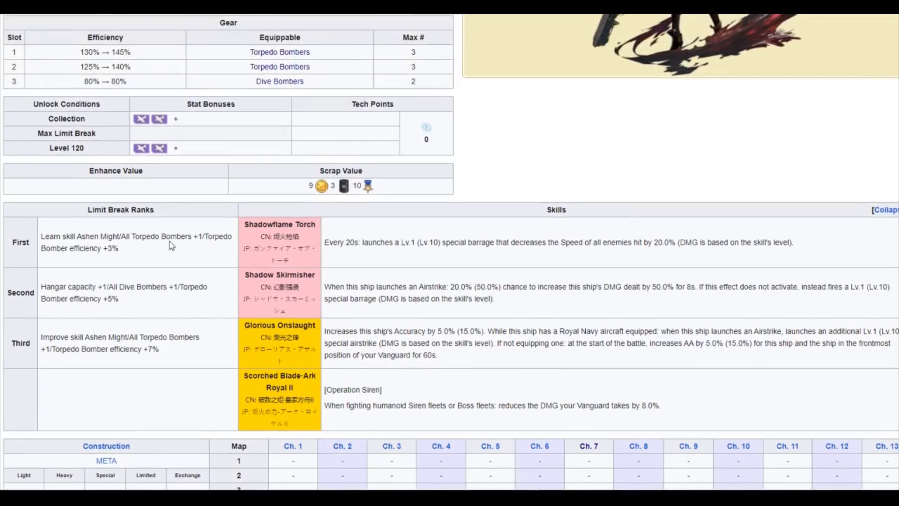
mouse_move(688, 298)
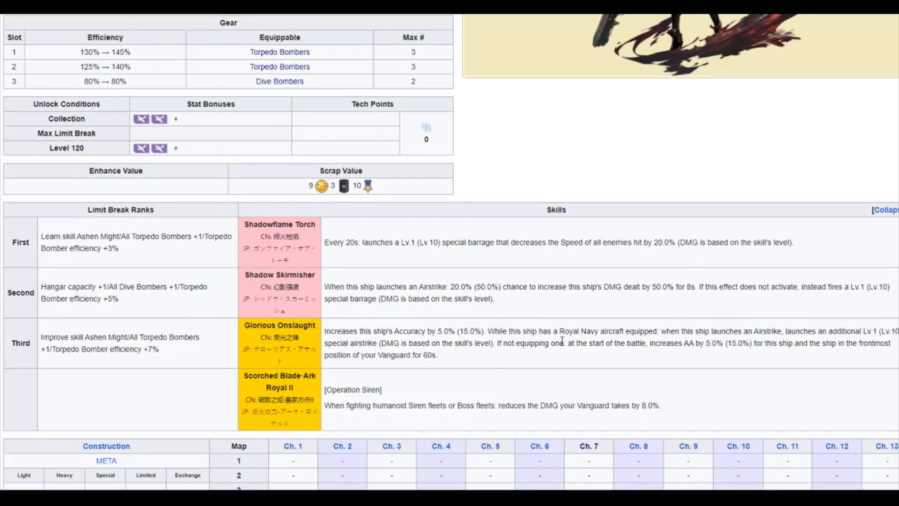
mouse_move(756, 298)
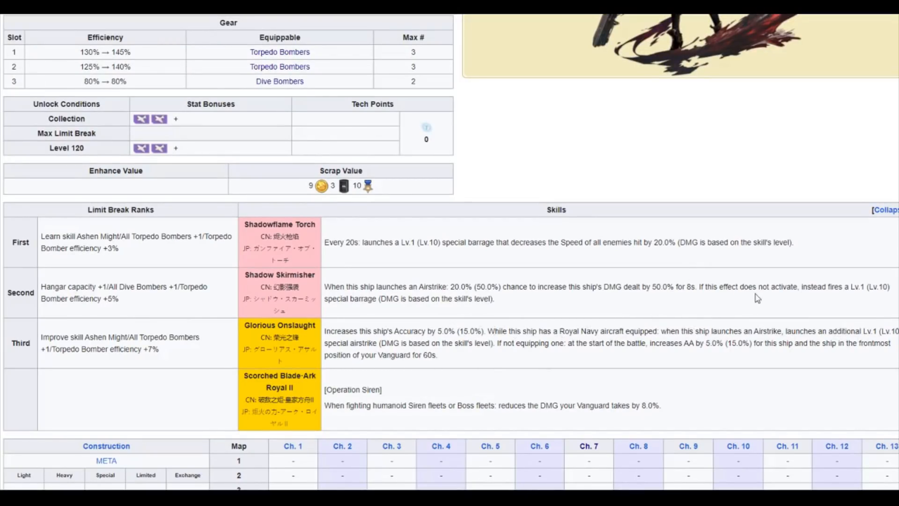
mouse_move(668, 399)
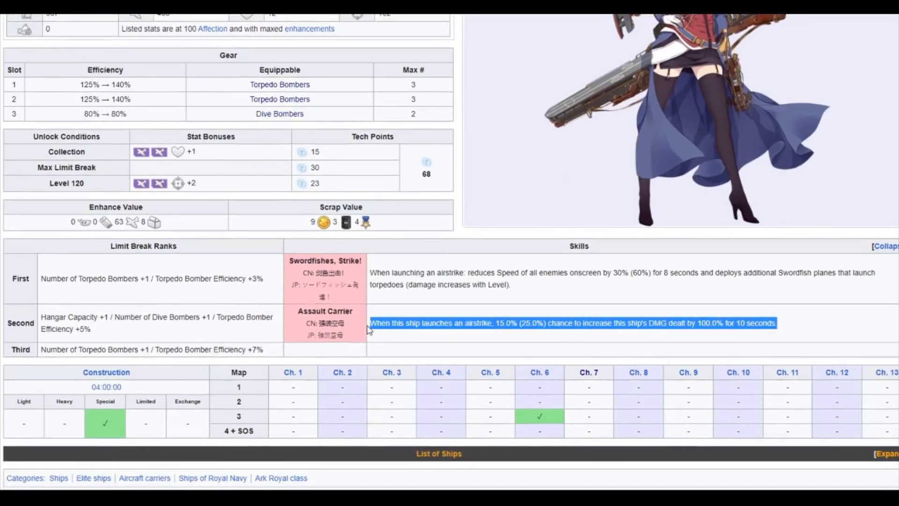
mouse_move(365, 330)
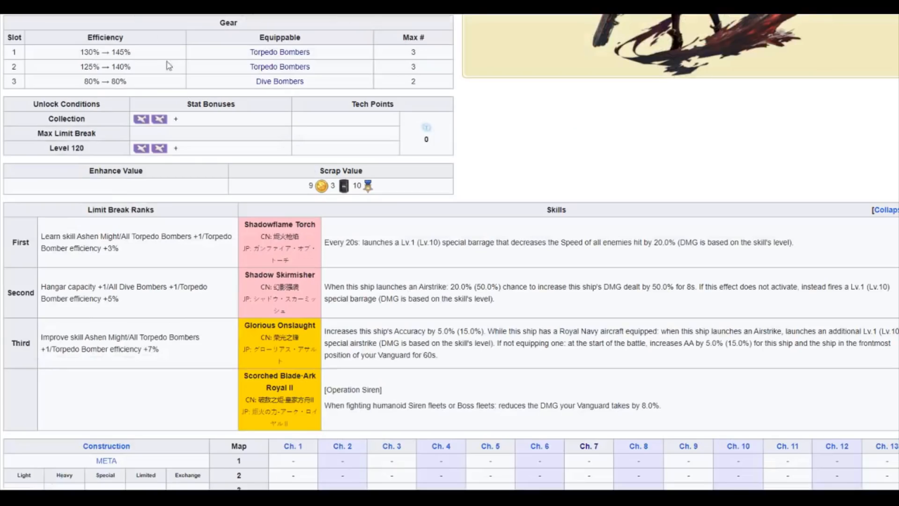
scroll(down, 3)
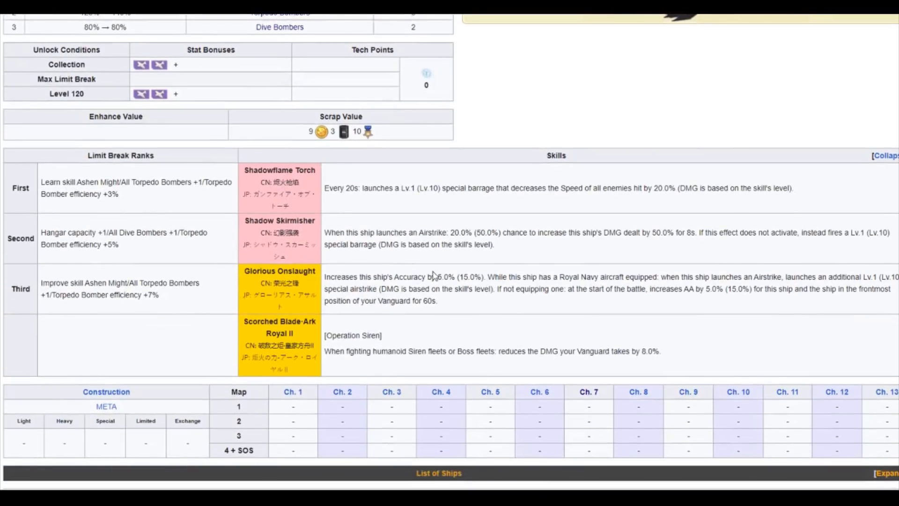
scroll(up, 3)
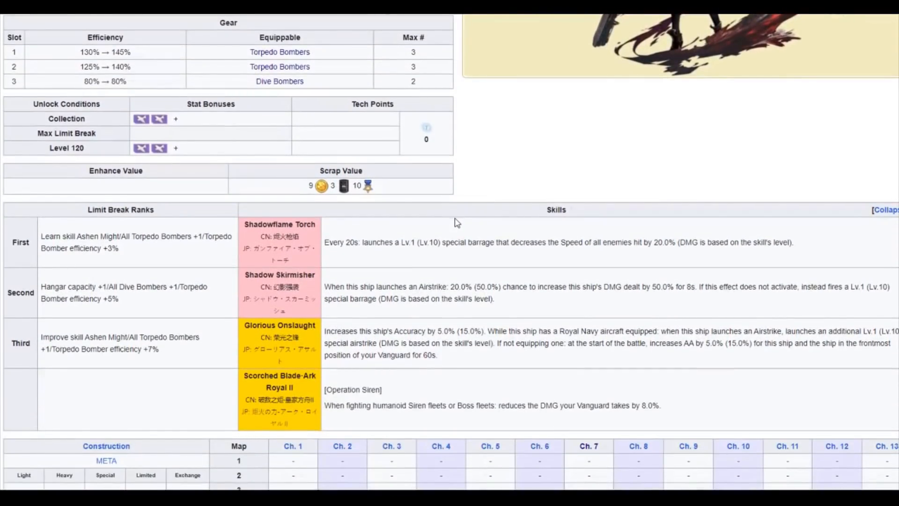
scroll(down, 3)
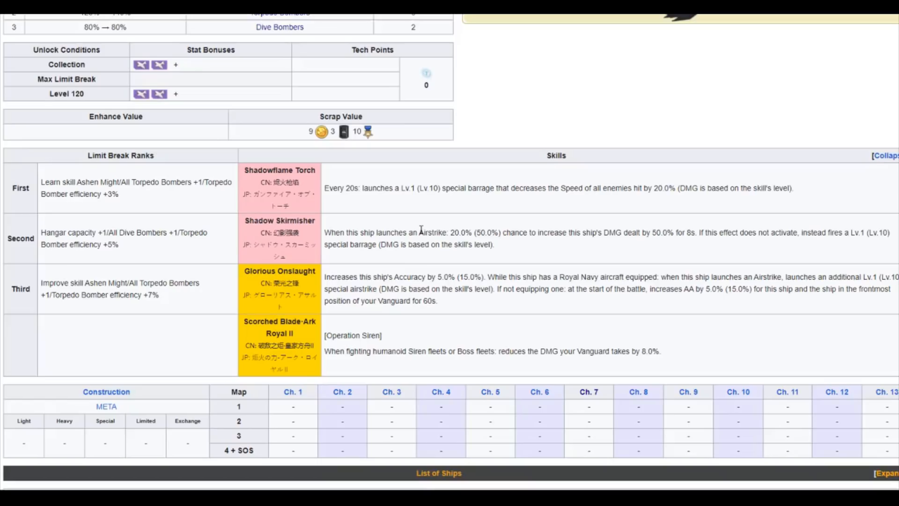
scroll(up, 3)
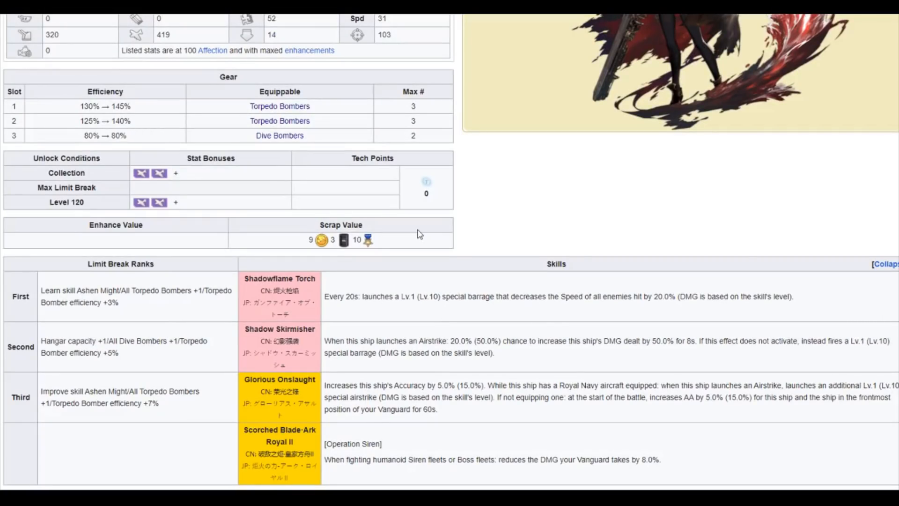
scroll(up, 3)
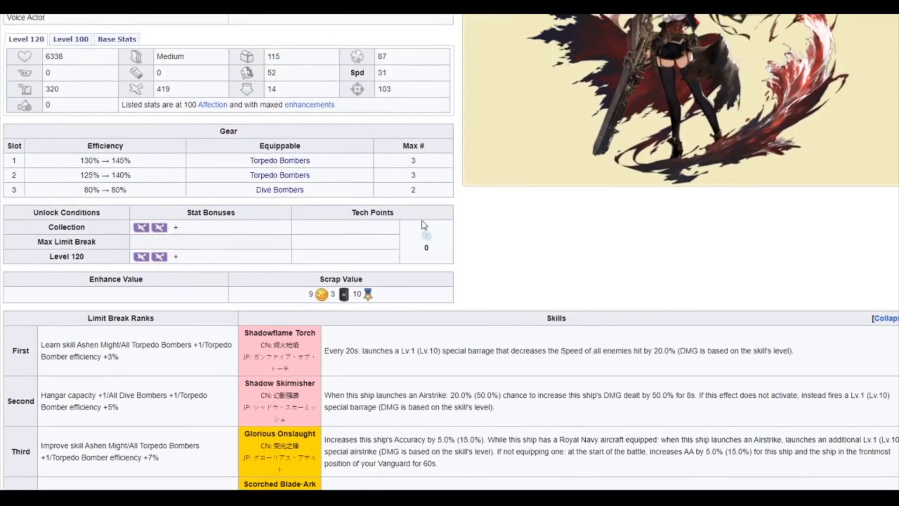
scroll(down, 3)
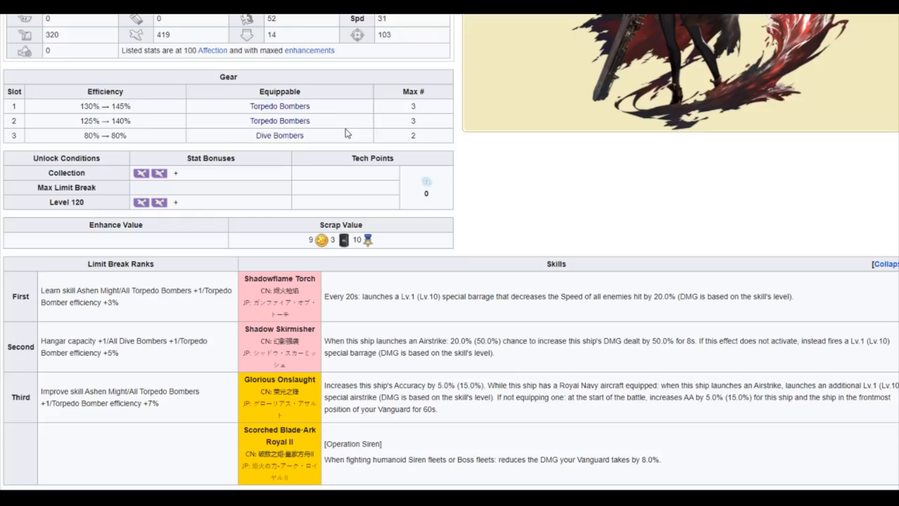
mouse_move(322, 146)
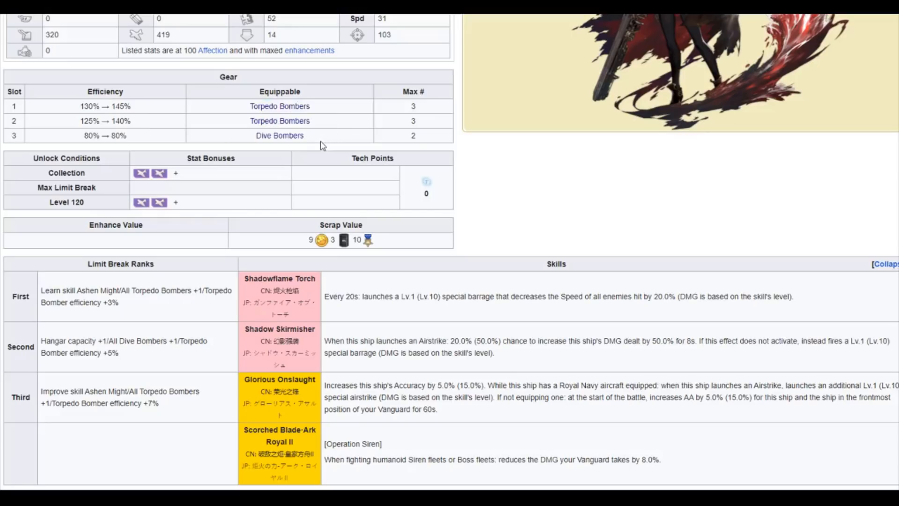
mouse_move(305, 152)
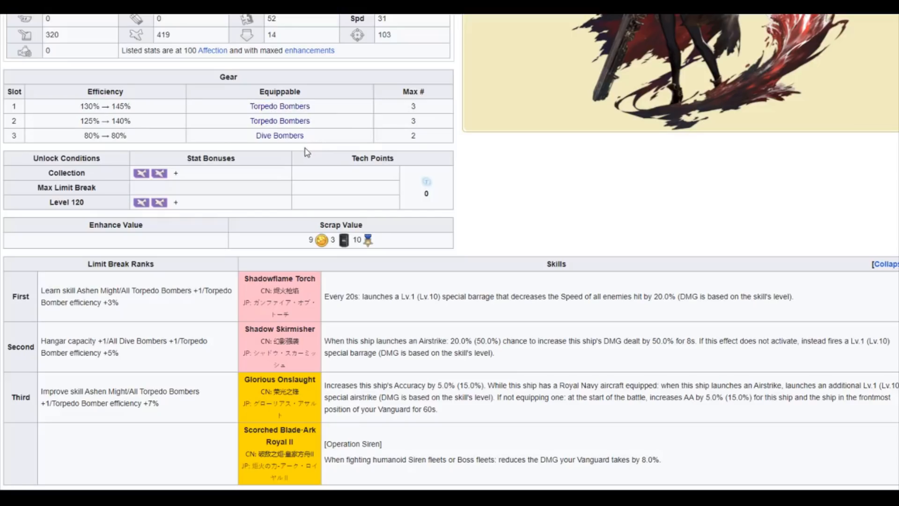
mouse_move(332, 142)
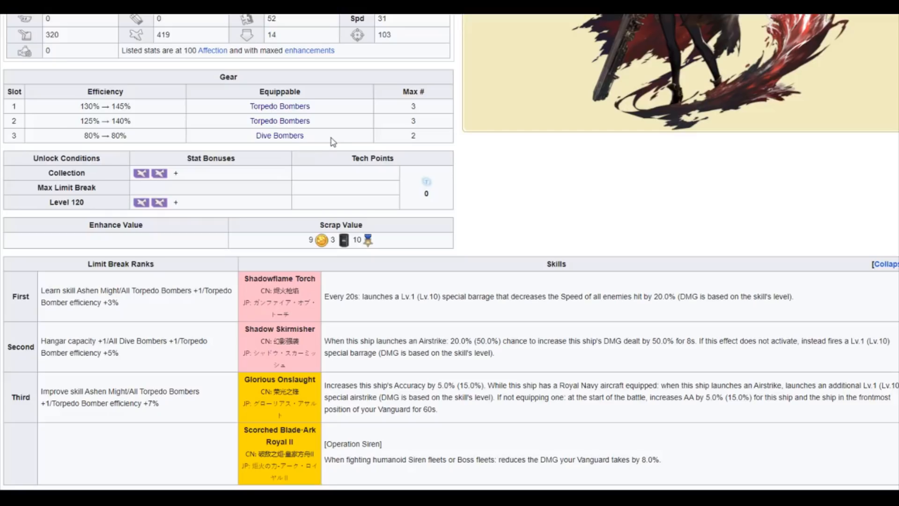
scroll(up, 3)
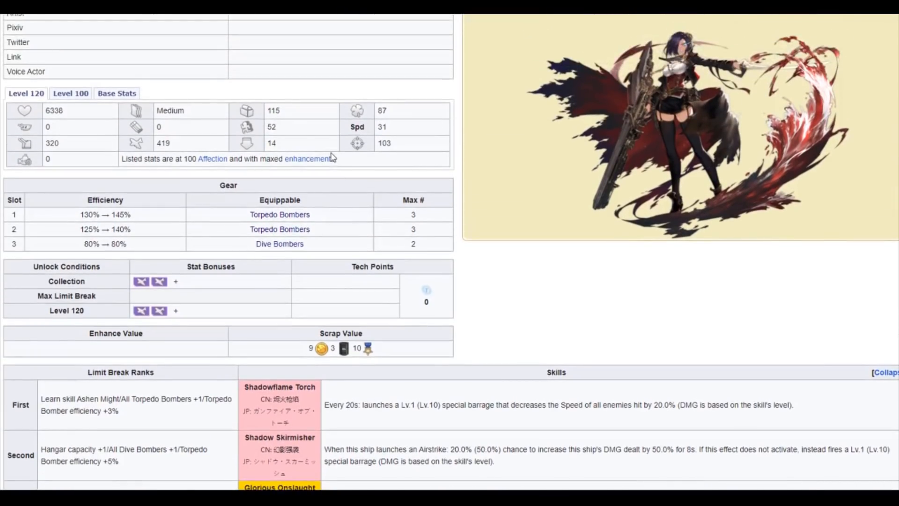
scroll(down, 3)
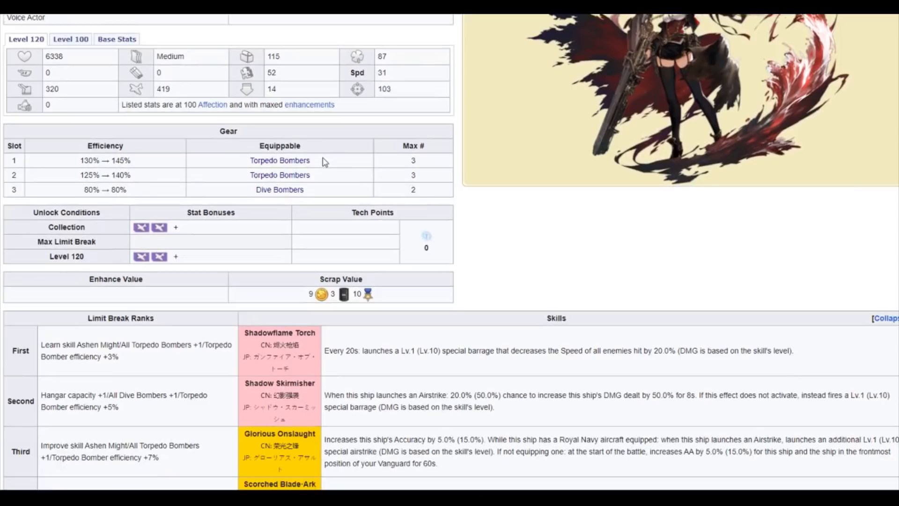
scroll(down, 3)
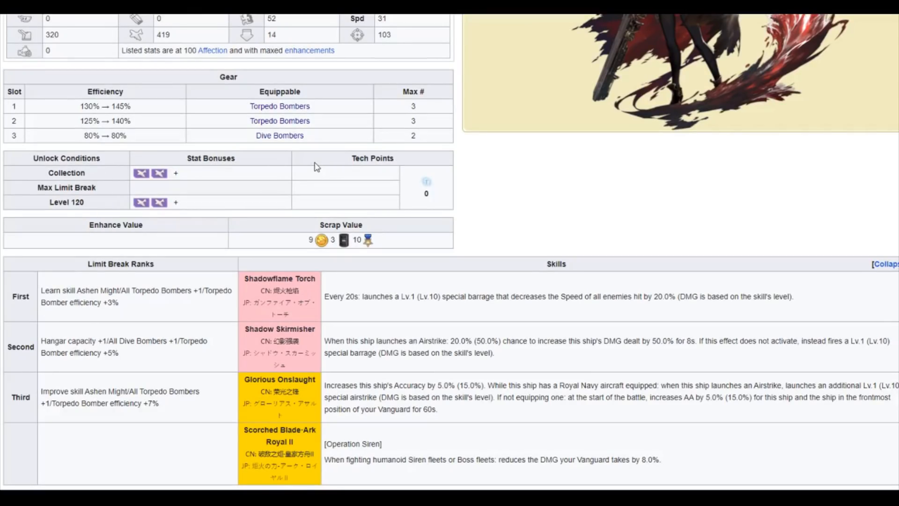
scroll(down, 3)
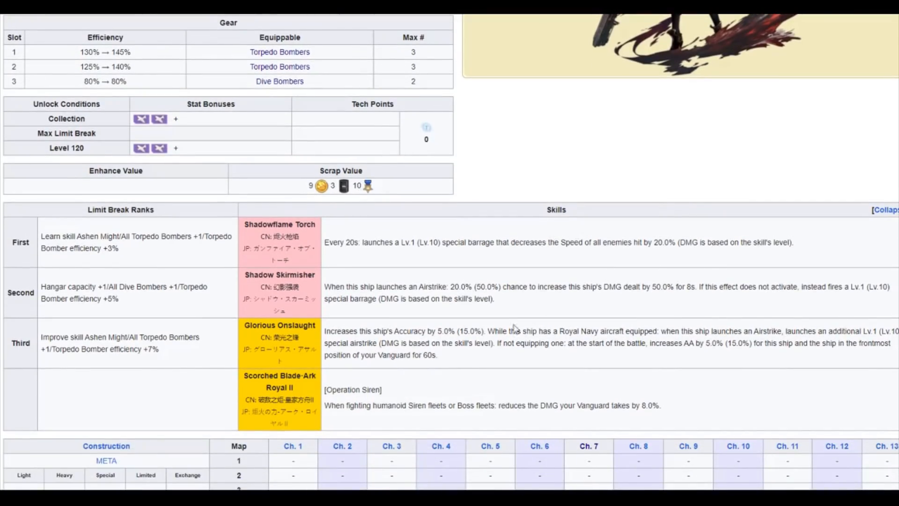
double_click(401, 330)
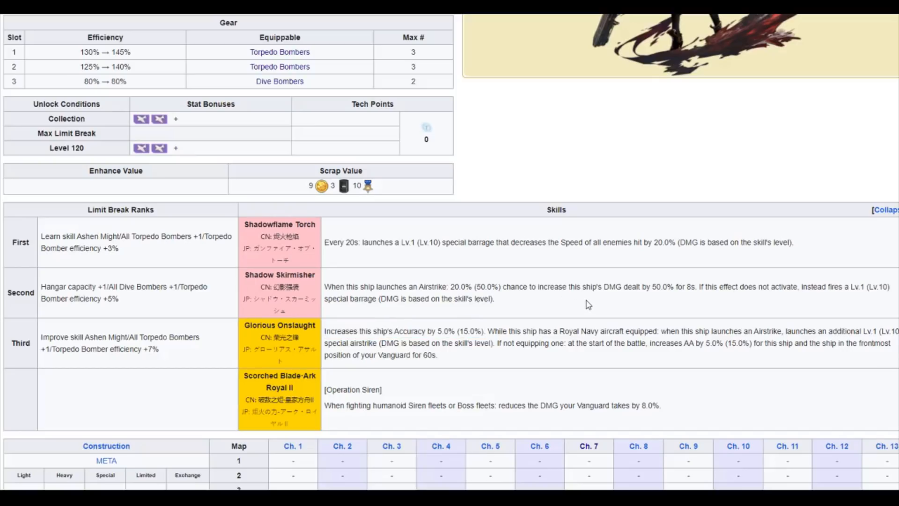
mouse_move(324, 292)
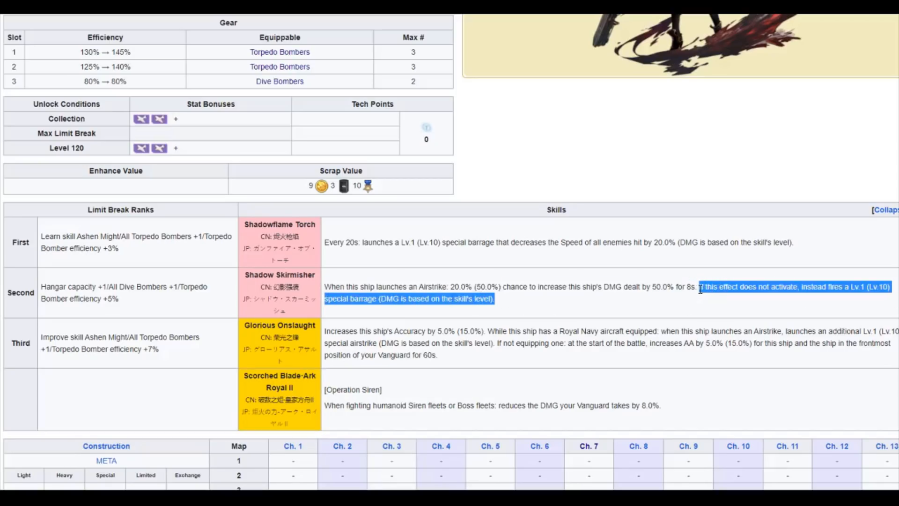
click(696, 302)
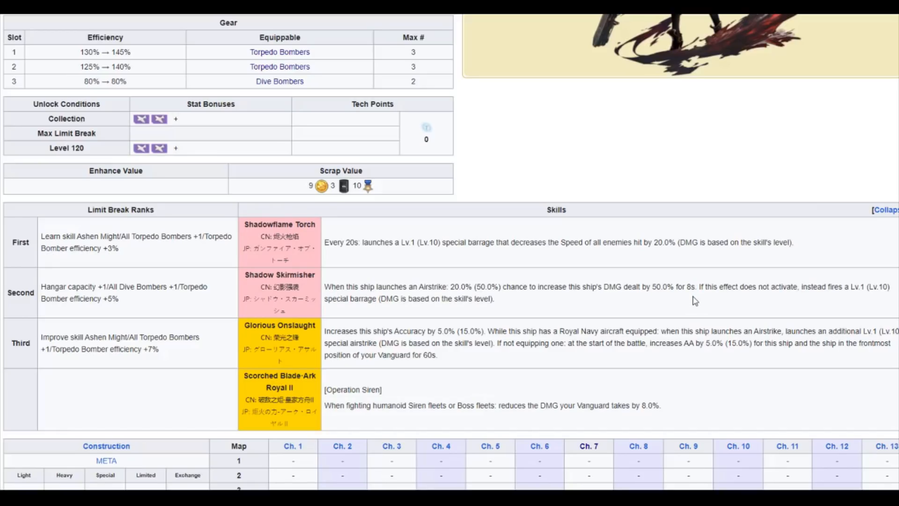
mouse_move(490, 286)
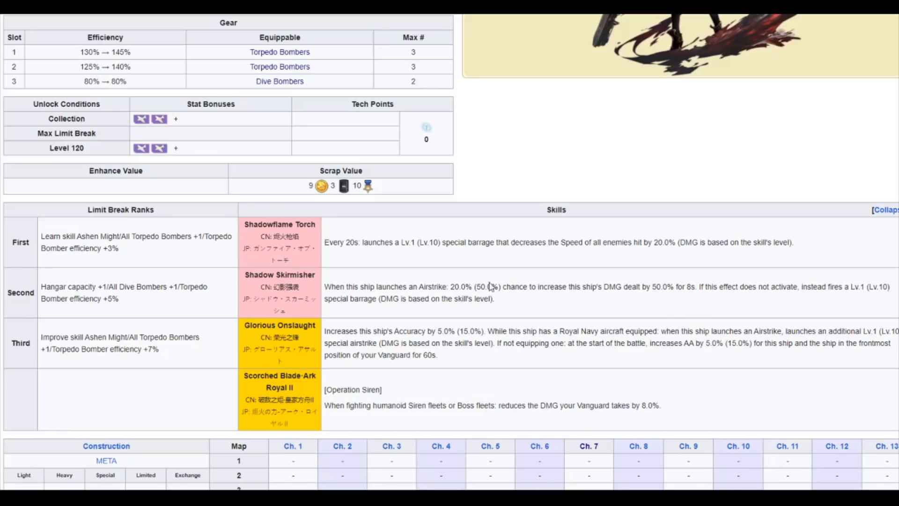
mouse_move(498, 298)
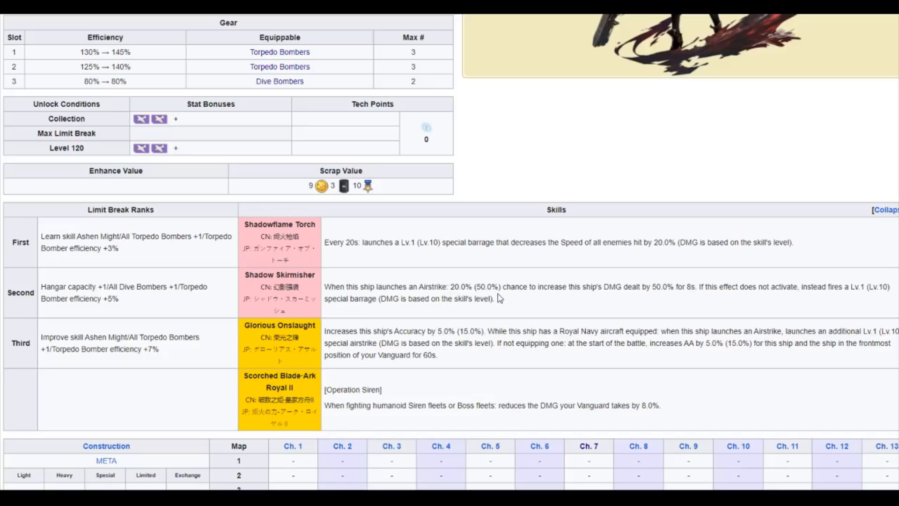
mouse_move(699, 289)
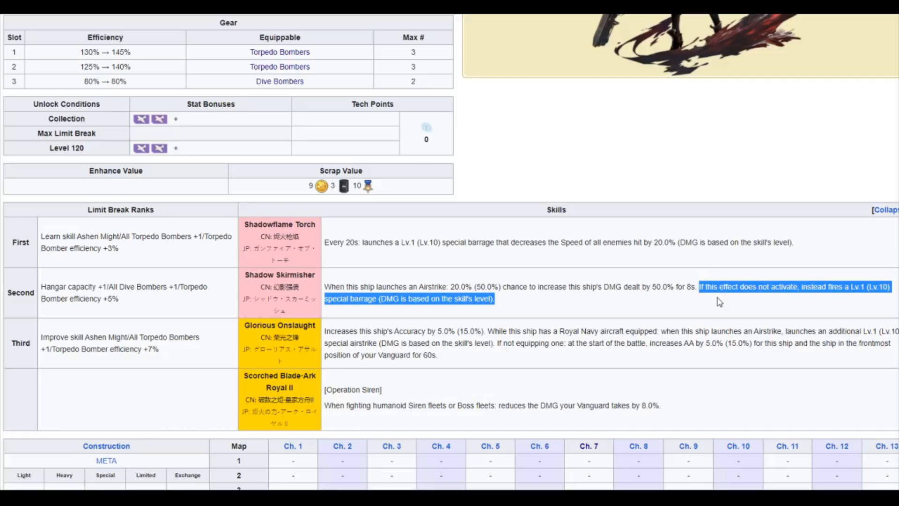
mouse_move(710, 306)
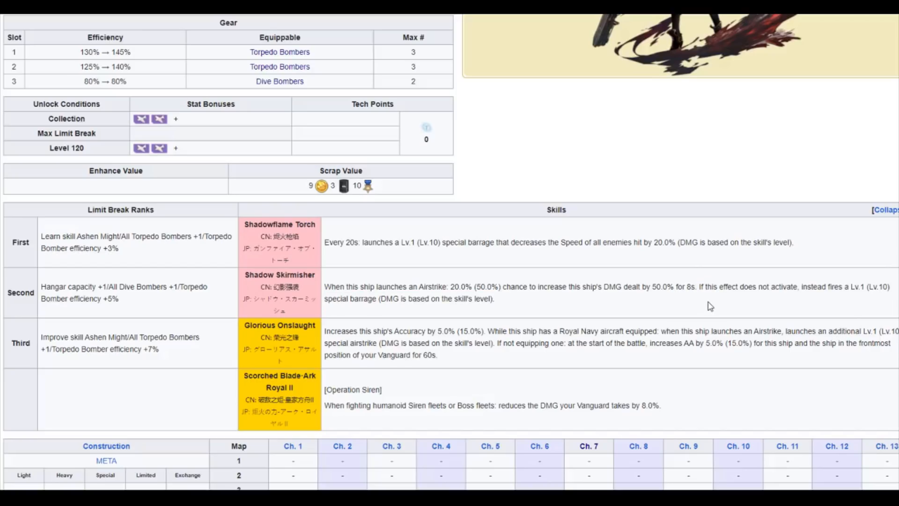
mouse_move(695, 307)
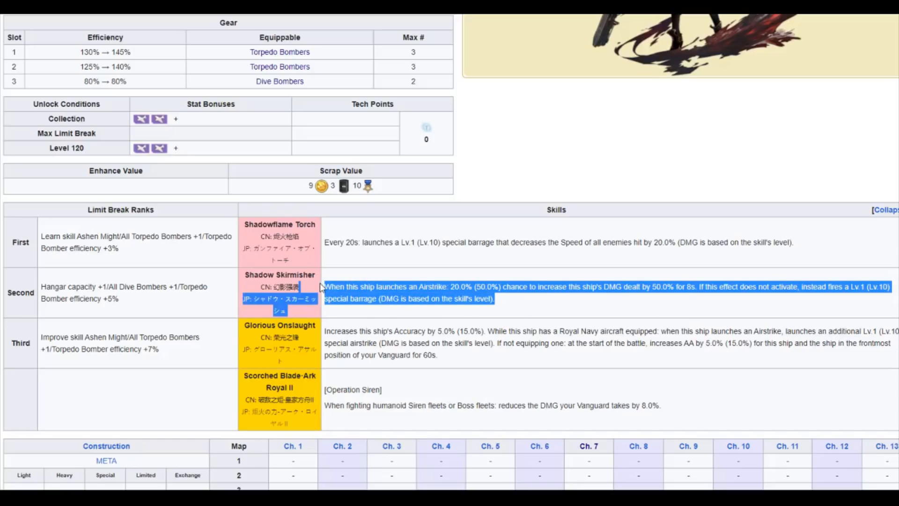
scroll(down, 3)
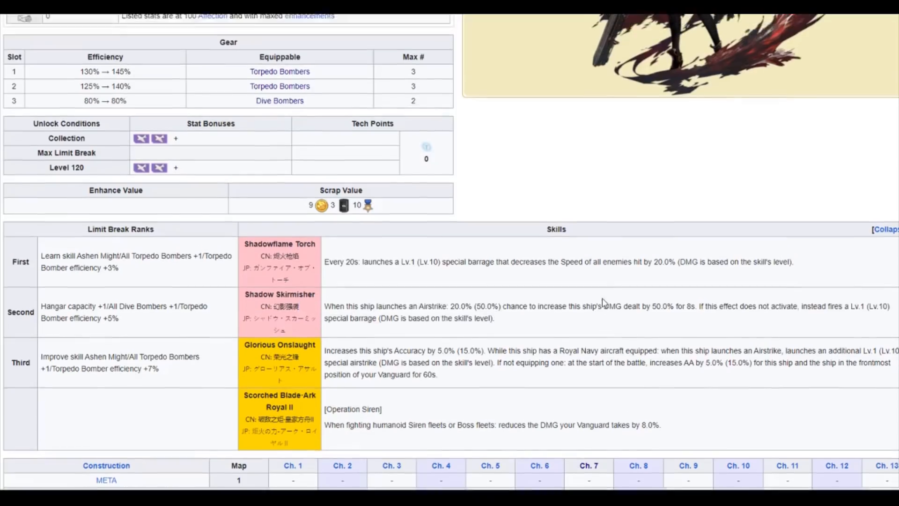
scroll(up, 3)
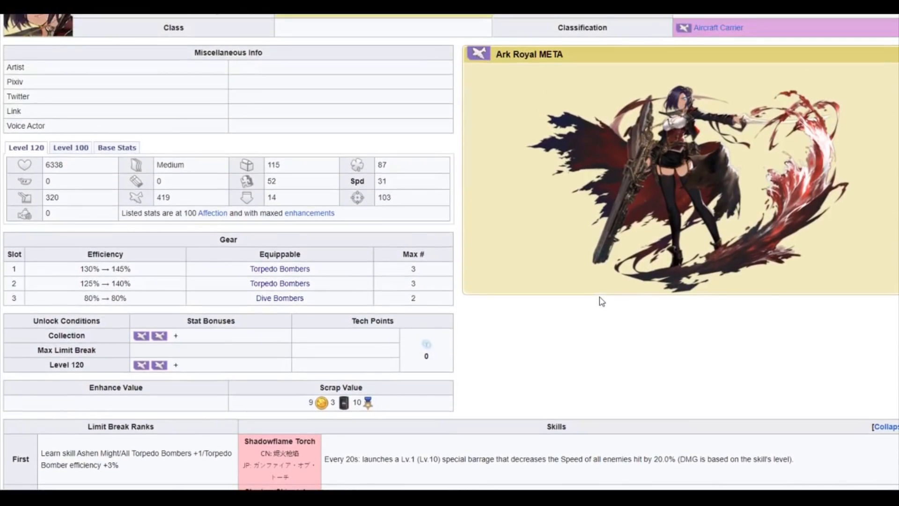
mouse_move(555, 223)
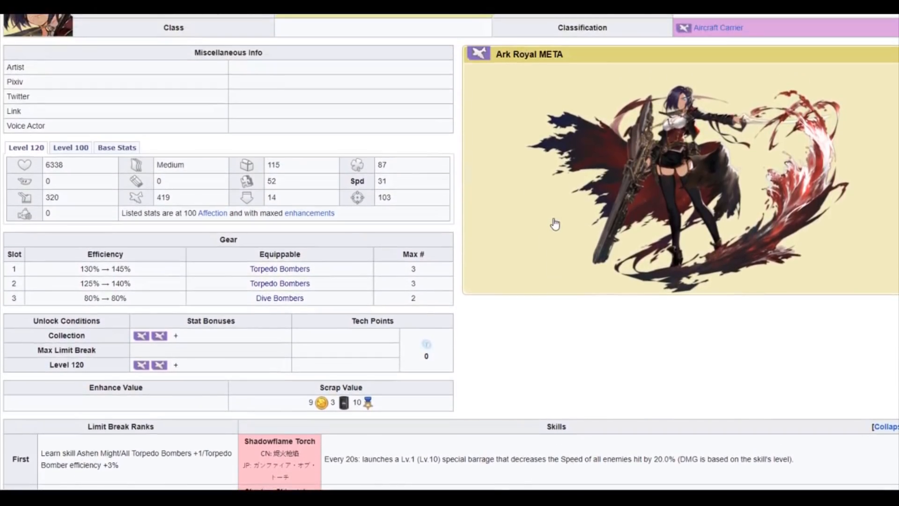
mouse_move(539, 240)
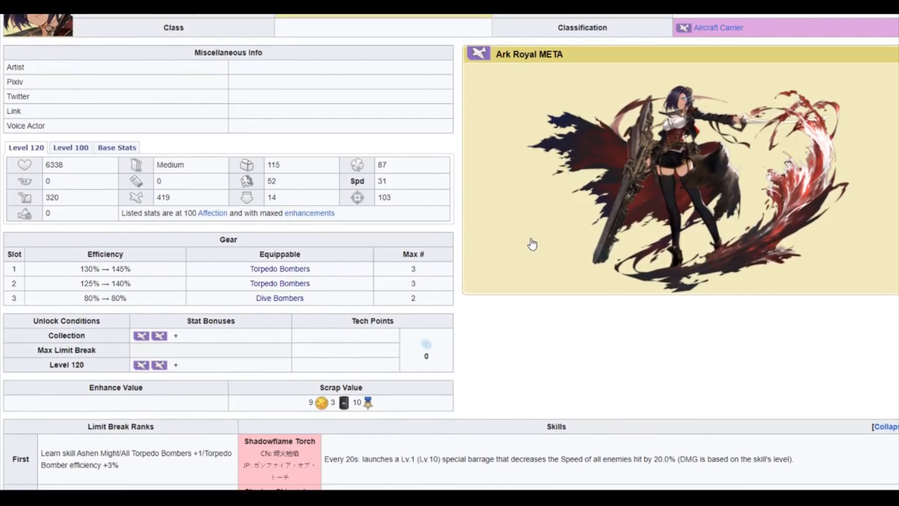
scroll(down, 3)
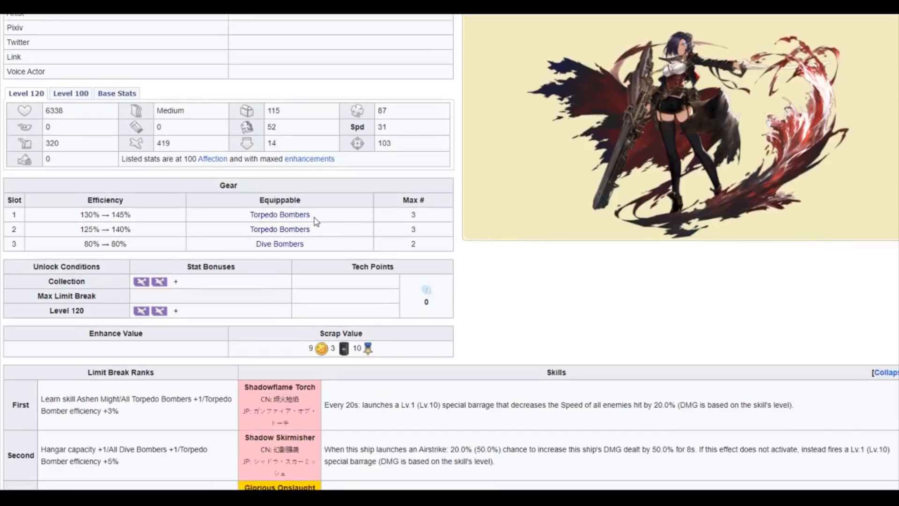
mouse_move(321, 249)
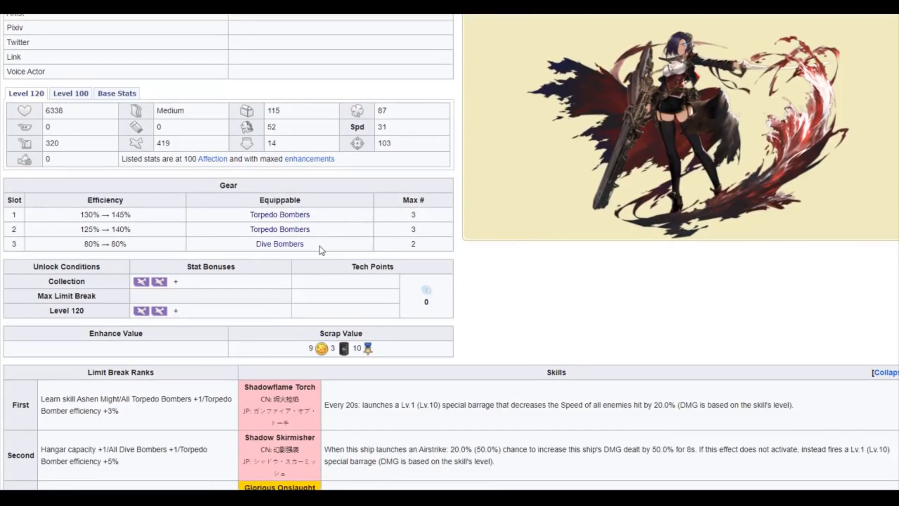
mouse_move(316, 247)
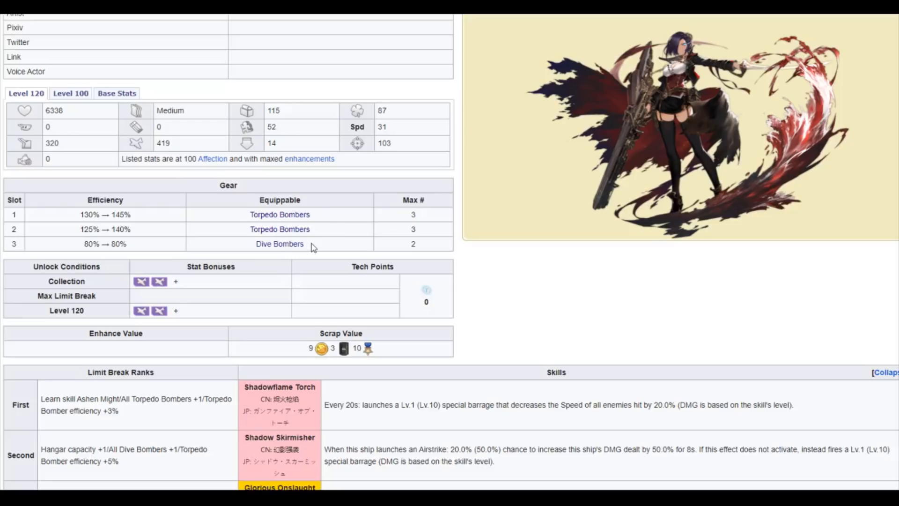
Scroll the regular Ark Royal page to its Gear efficiency and Skills tables.
scroll(down, 3)
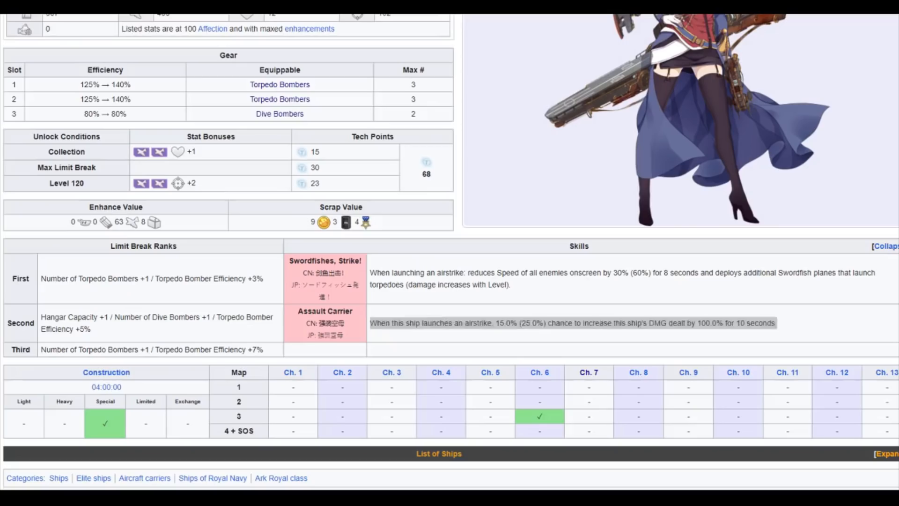
scroll(up, 3)
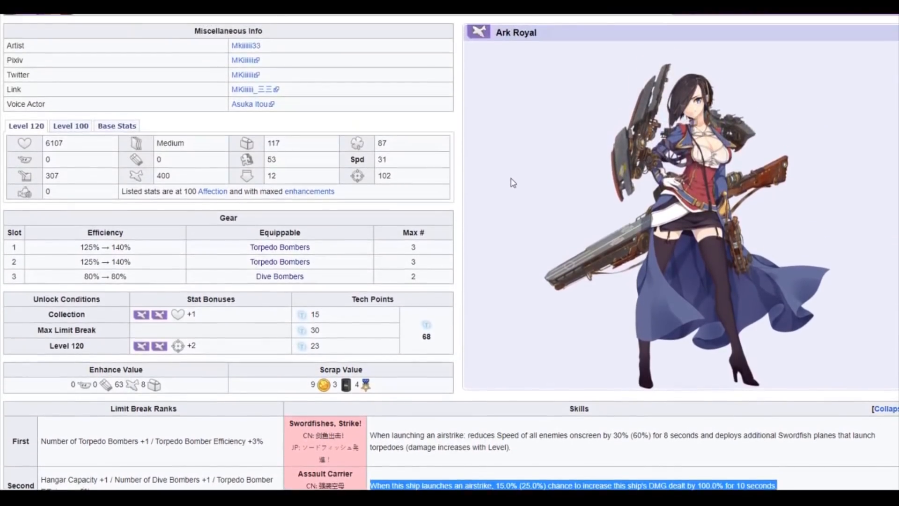
scroll(down, 3)
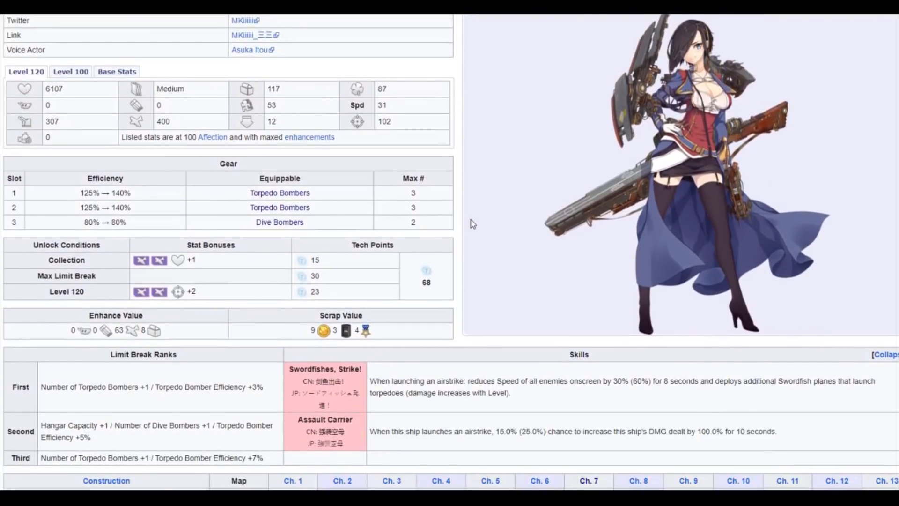
mouse_move(713, 421)
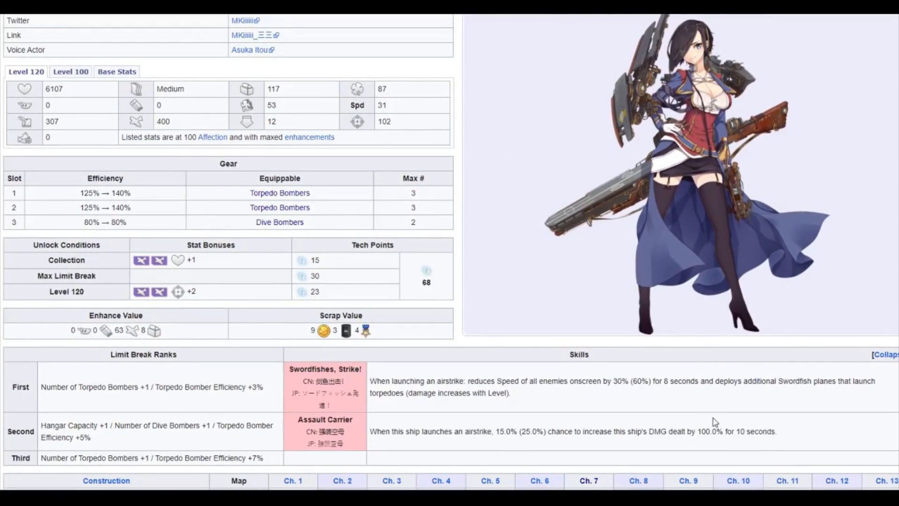